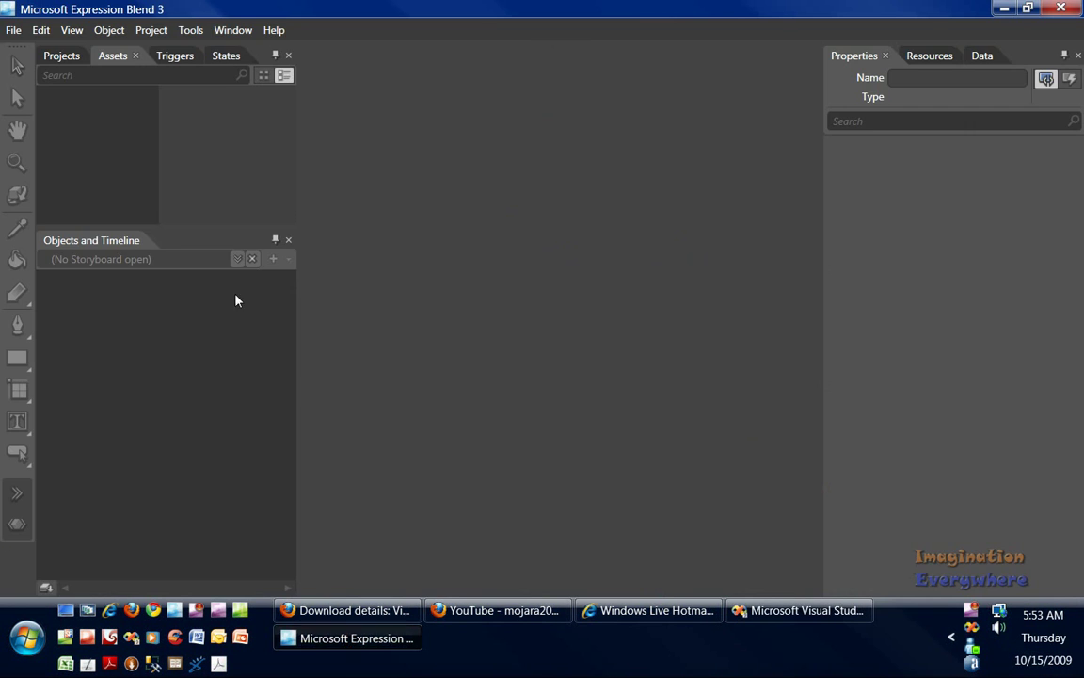
Step: Start a new Silverlight project in Expression Blend using the Silverlight 3 SketchFlow Application template
{"action": "left_click", "coordinate": [14, 29]}
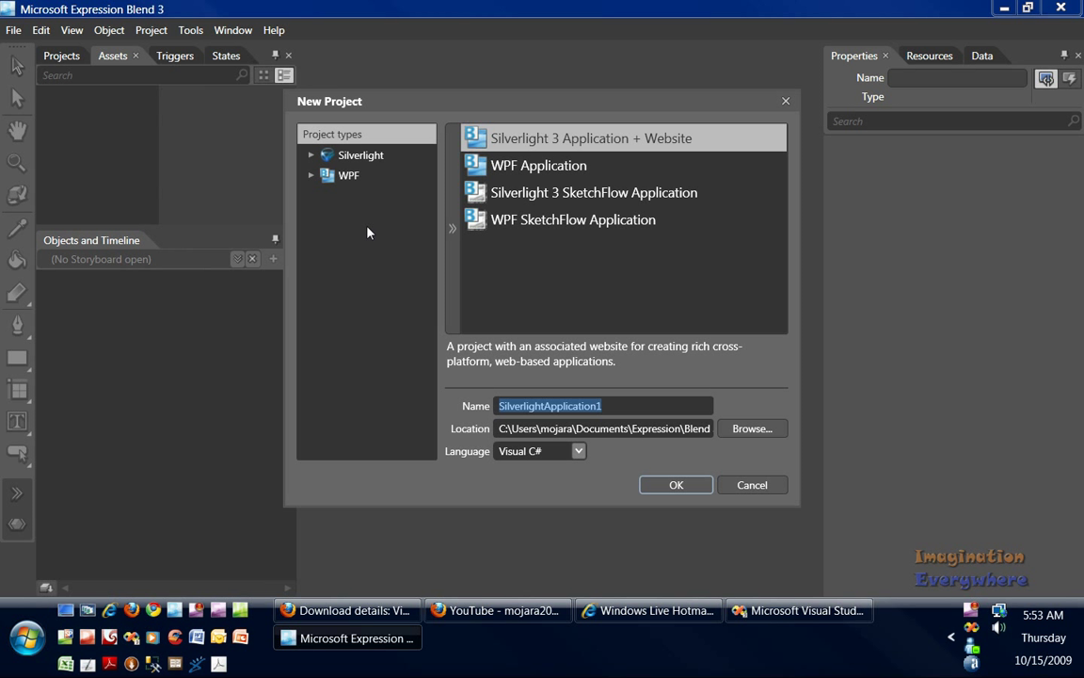
{"action": "left_click", "coordinate": [360, 156]}
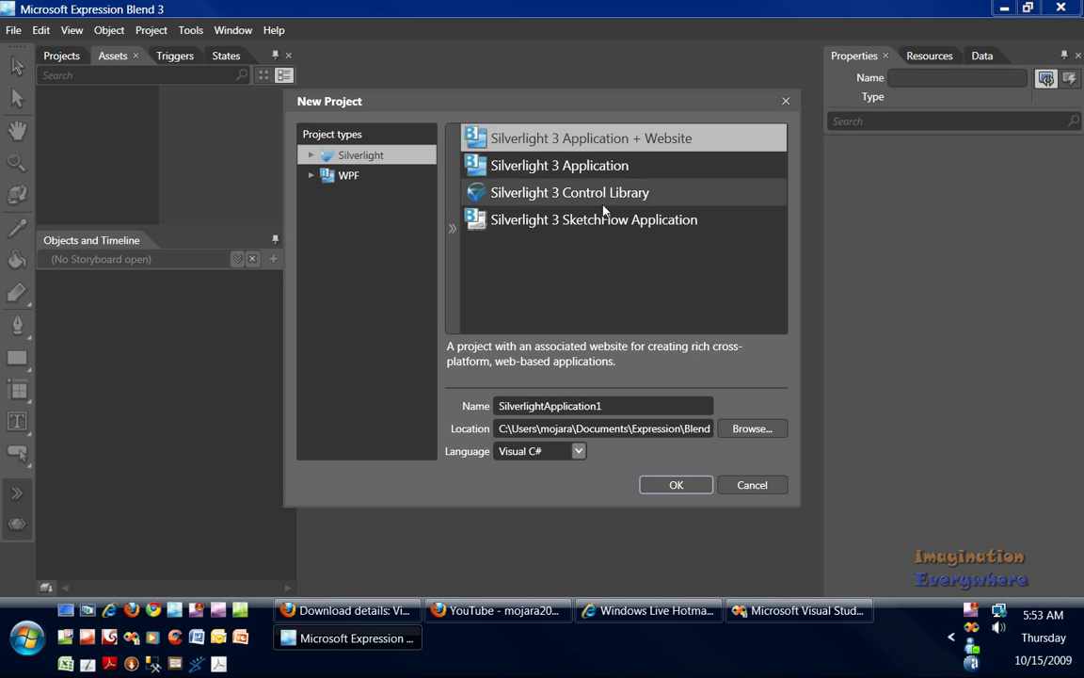
{"action": "mouse_move", "coordinate": [593, 191]}
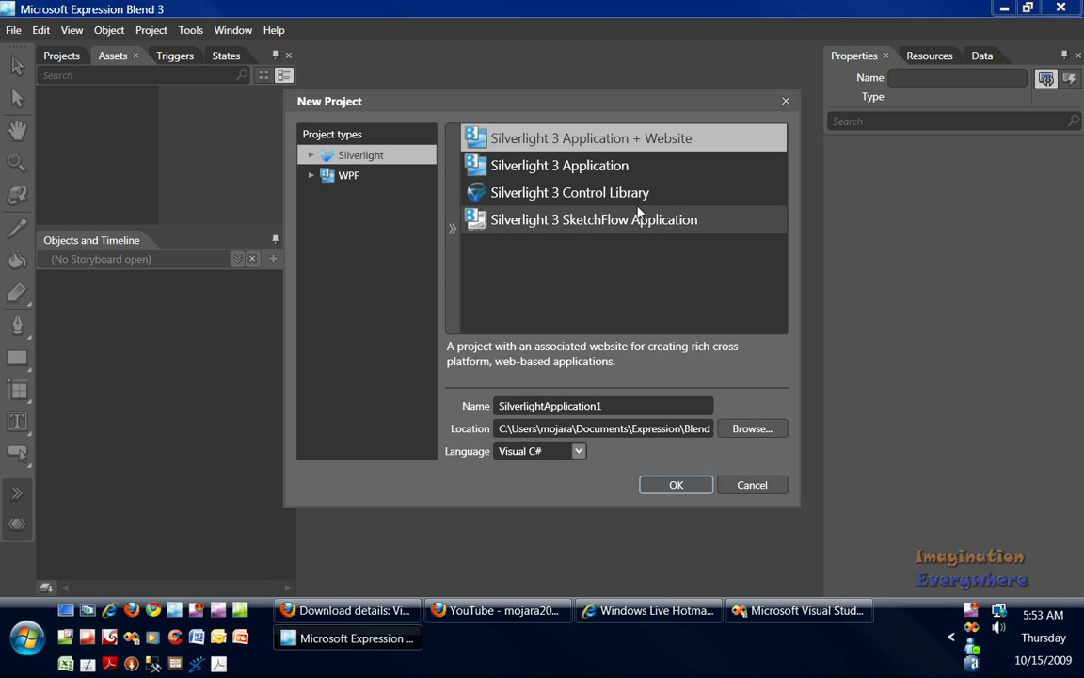
{"action": "mouse_move", "coordinate": [646, 232]}
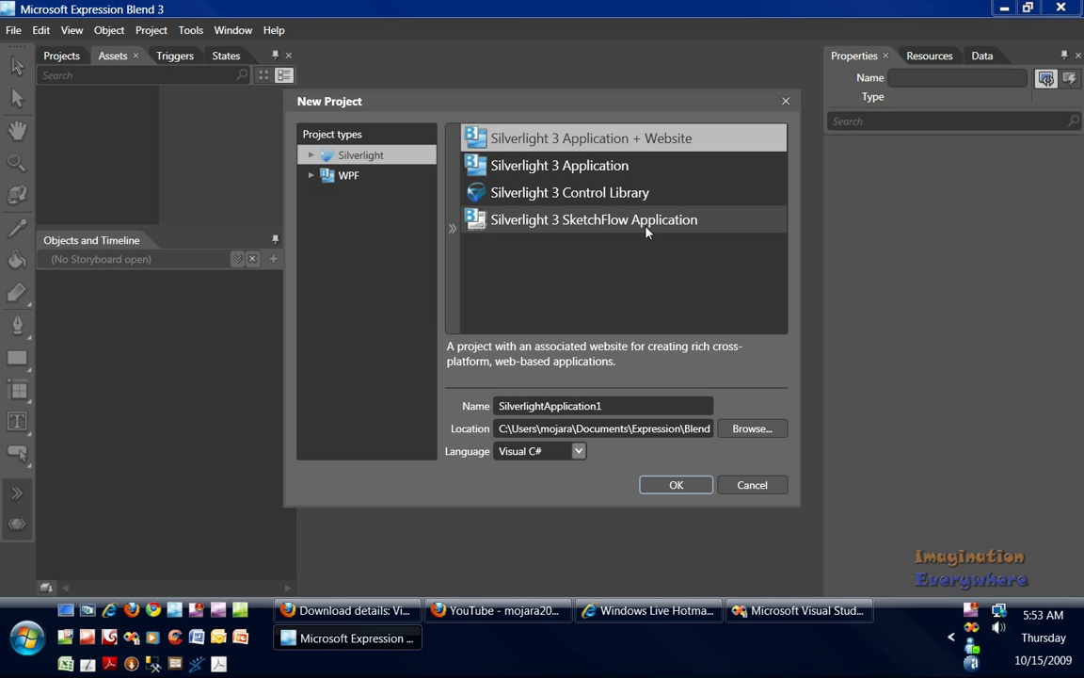
{"action": "left_click", "coordinate": [593, 220]}
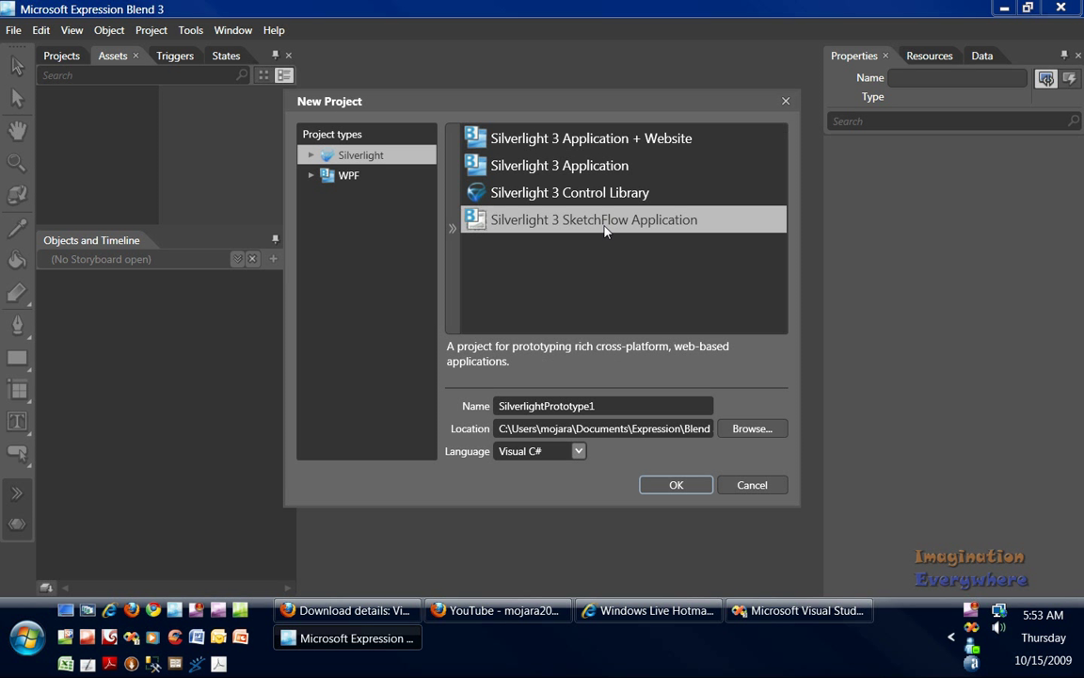
{"action": "mouse_move", "coordinate": [612, 226]}
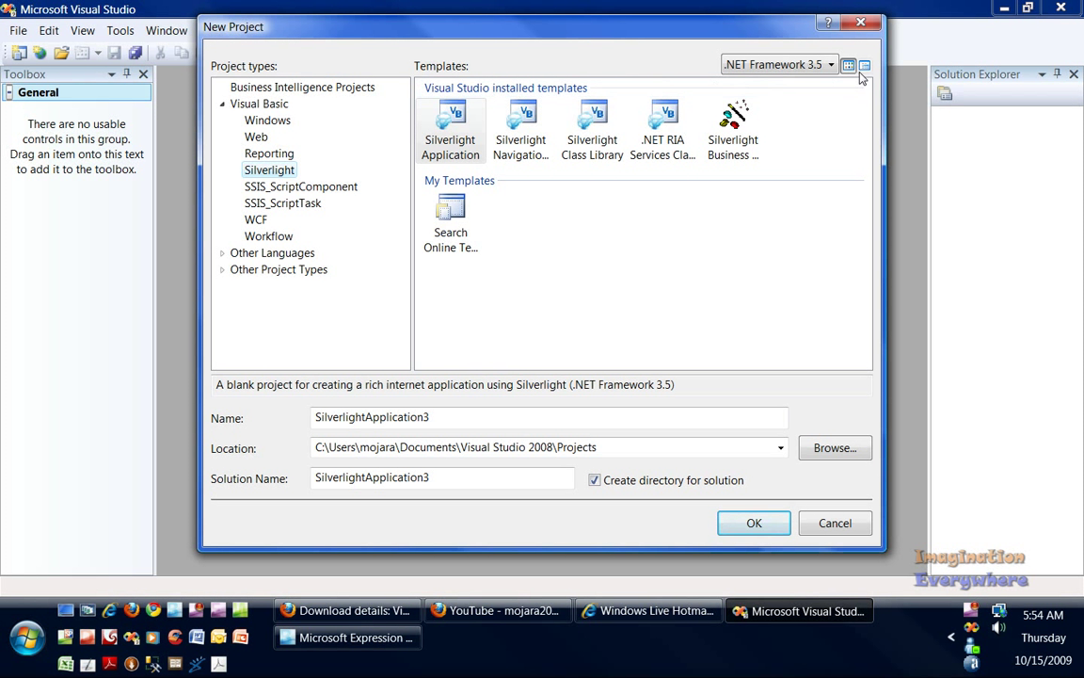
Step: List Visual Basic Silverlight templates as small icons and pick Silverlight Application
{"action": "left_click", "coordinate": [864, 65]}
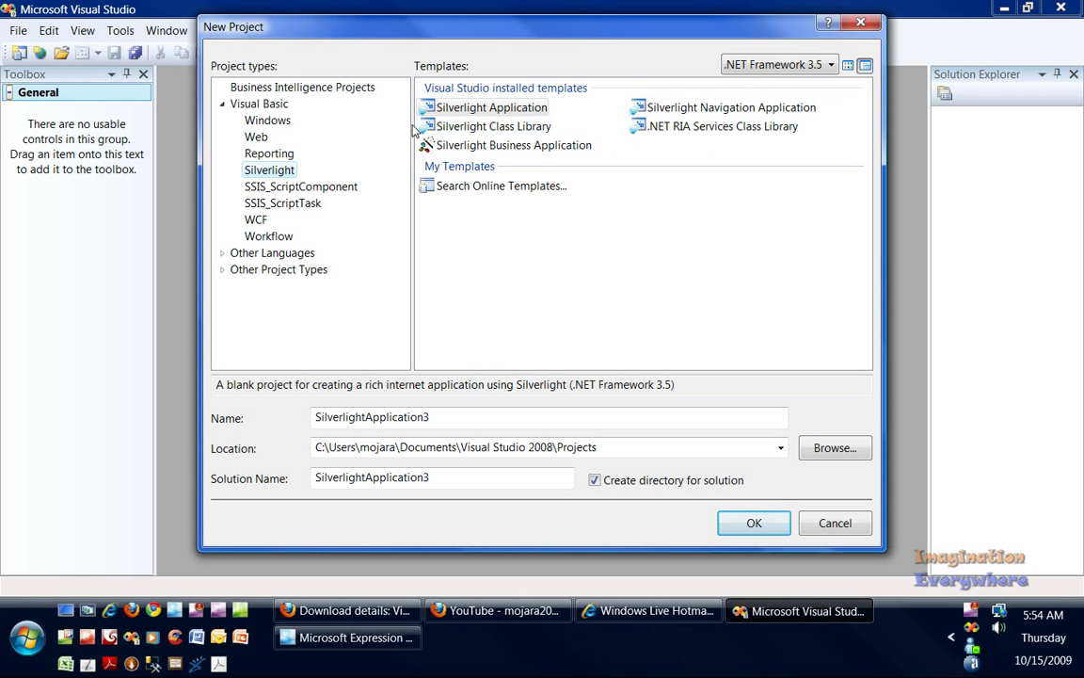
{"action": "left_click", "coordinate": [490, 107]}
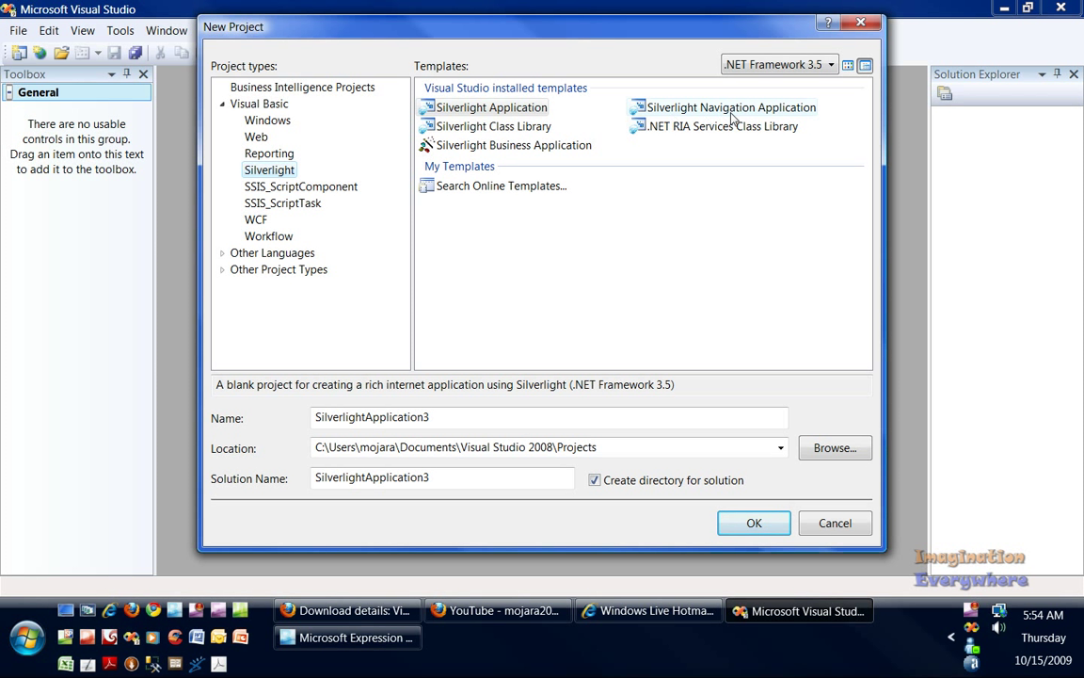
{"action": "mouse_move", "coordinate": [553, 139]}
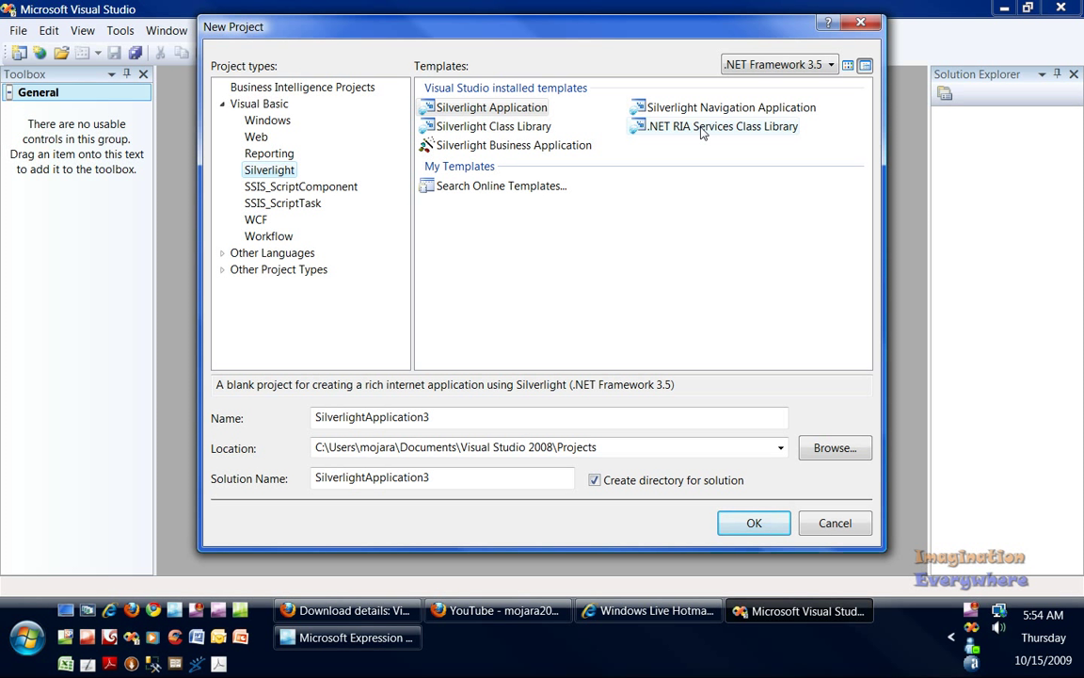
{"action": "mouse_move", "coordinate": [686, 132]}
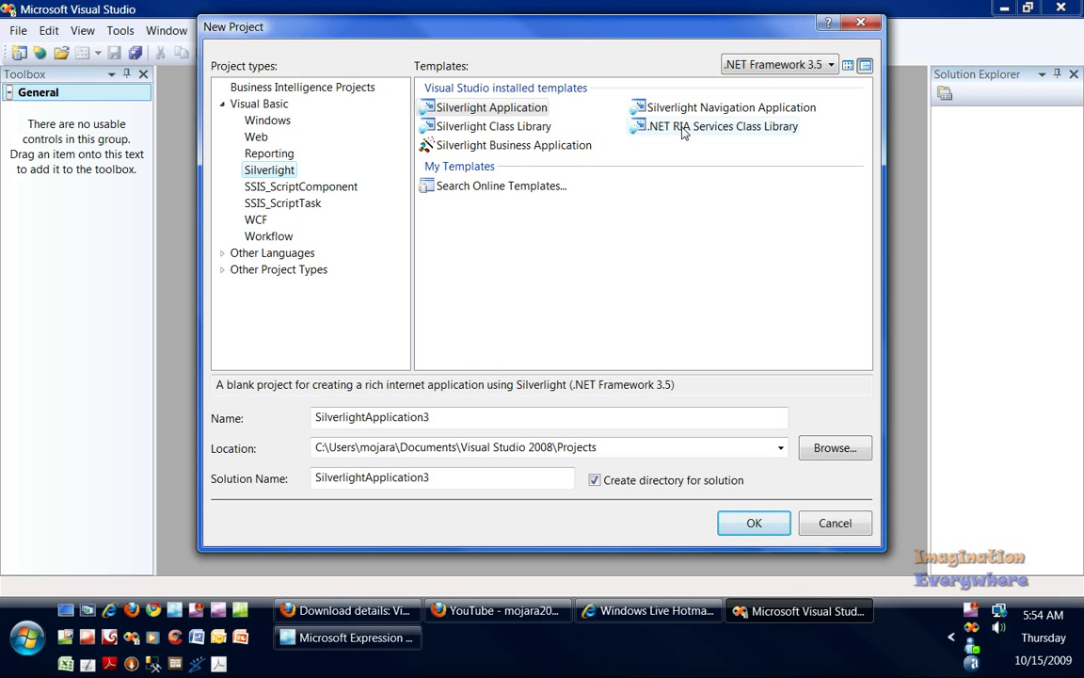
{"action": "mouse_move", "coordinate": [713, 135]}
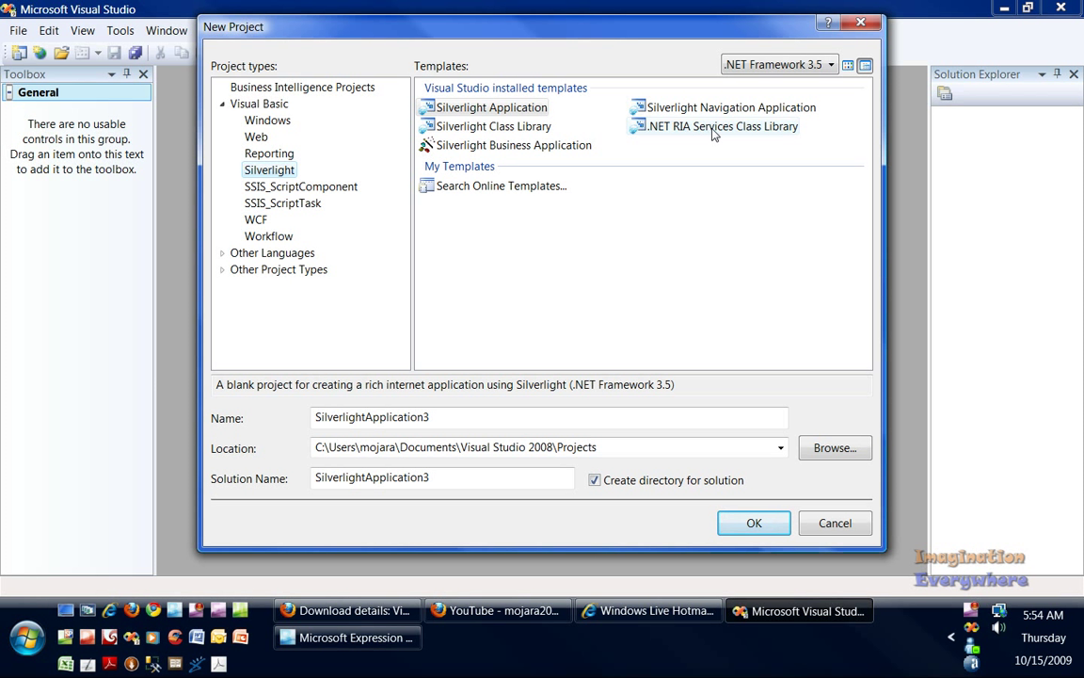
{"action": "left_click", "coordinate": [513, 144]}
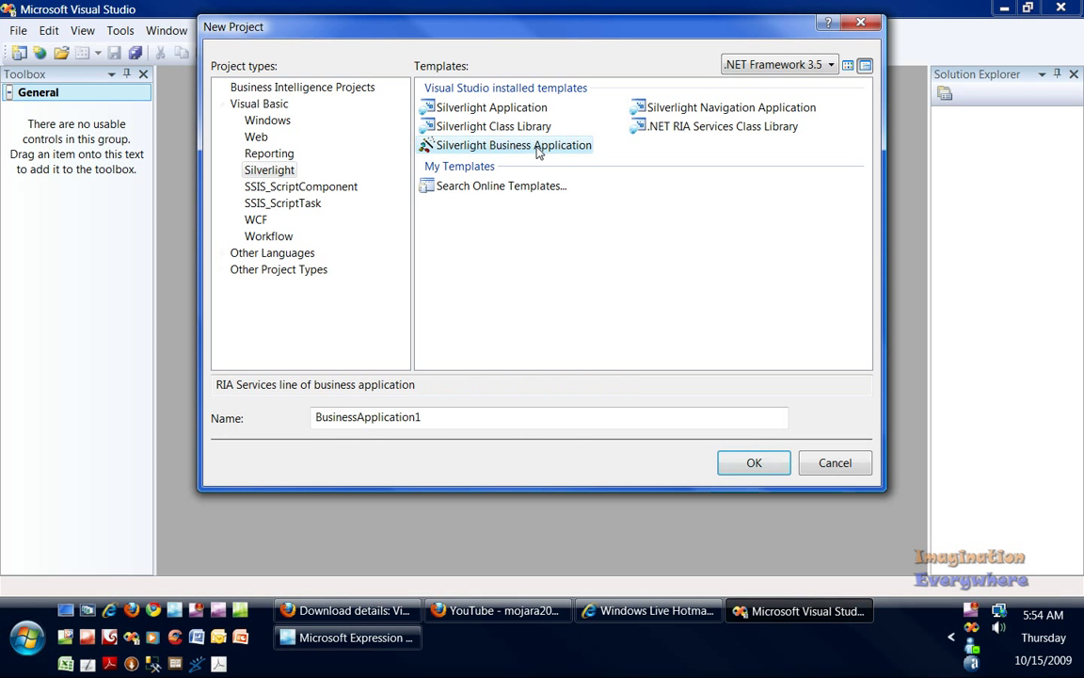
{"action": "left_click", "coordinate": [491, 107]}
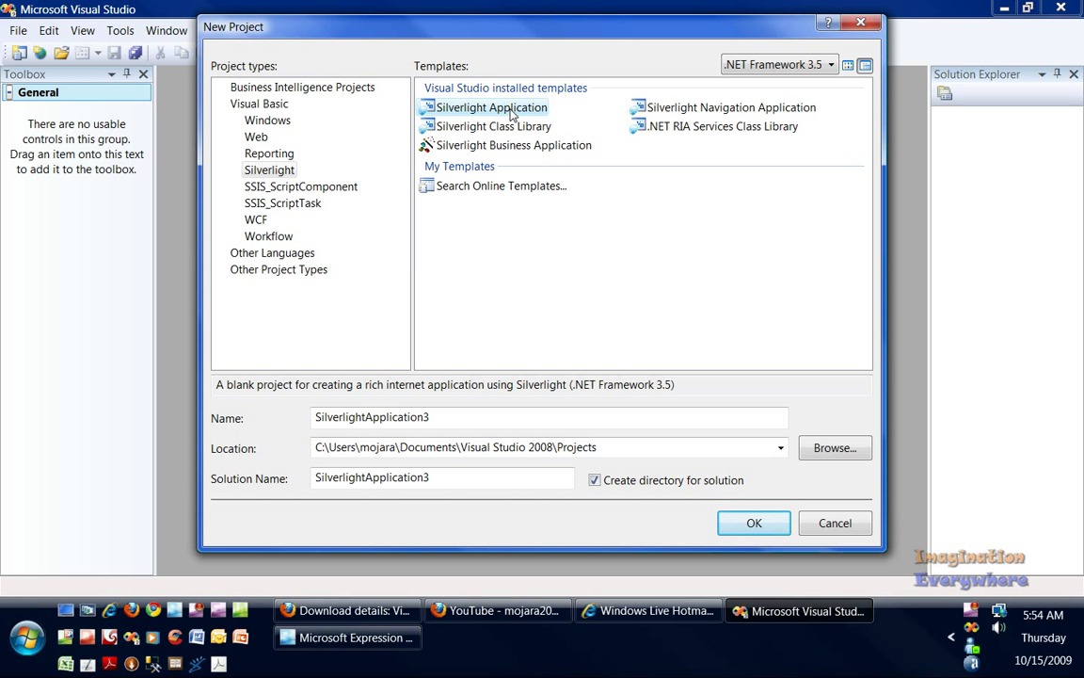
{"action": "mouse_move", "coordinate": [435, 644]}
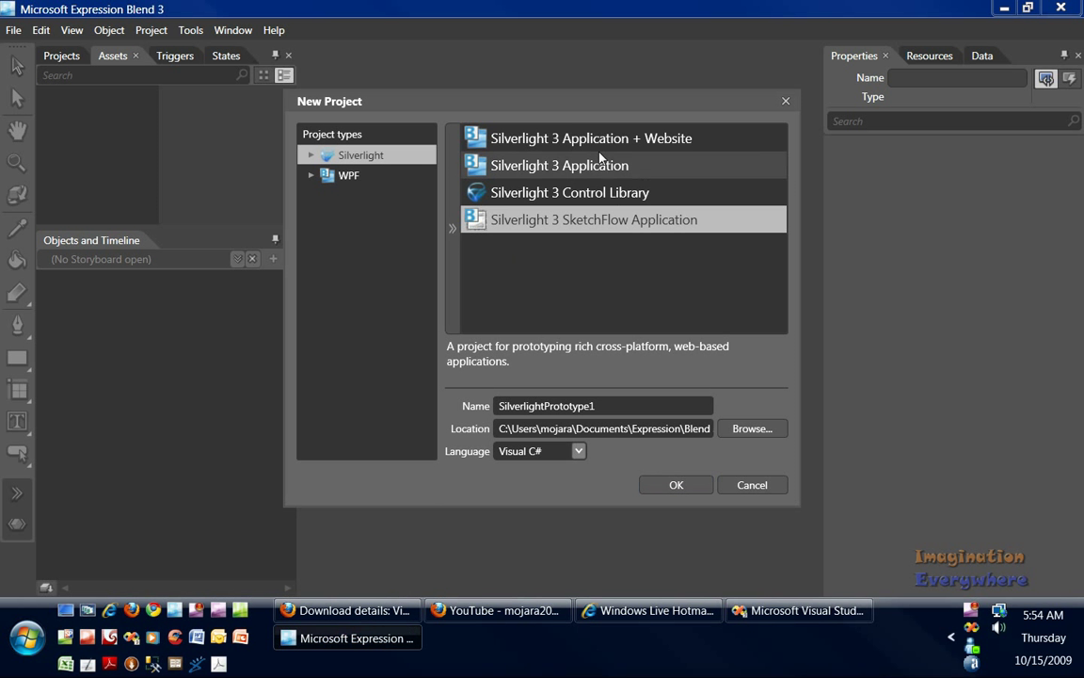
{"action": "left_click", "coordinate": [559, 164]}
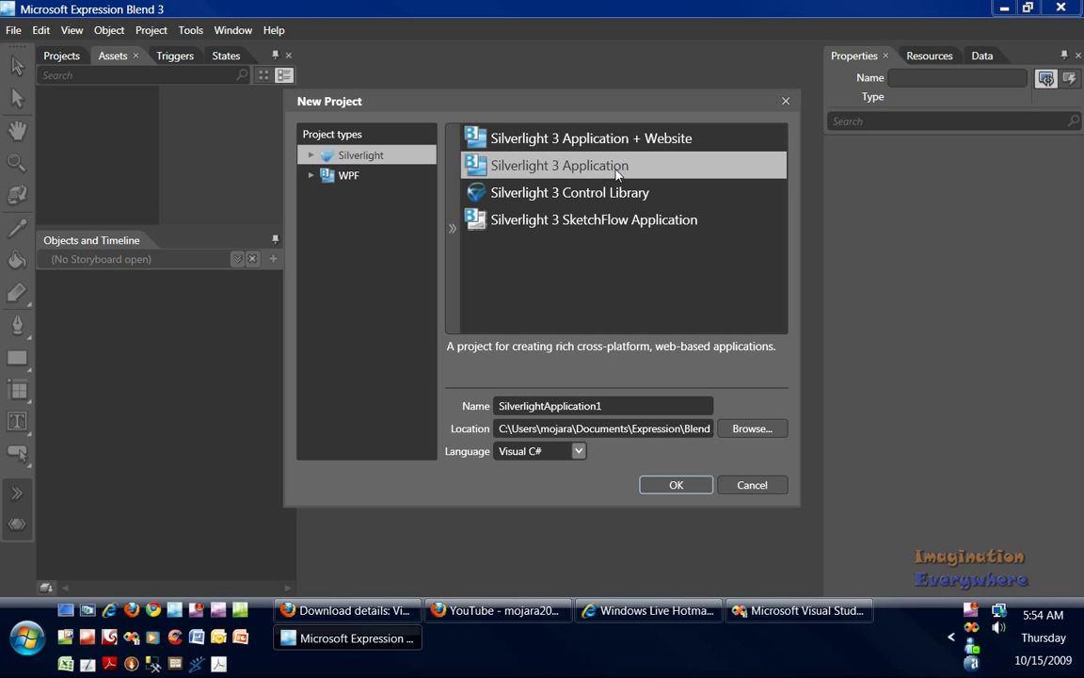
{"action": "left_click", "coordinate": [799, 610]}
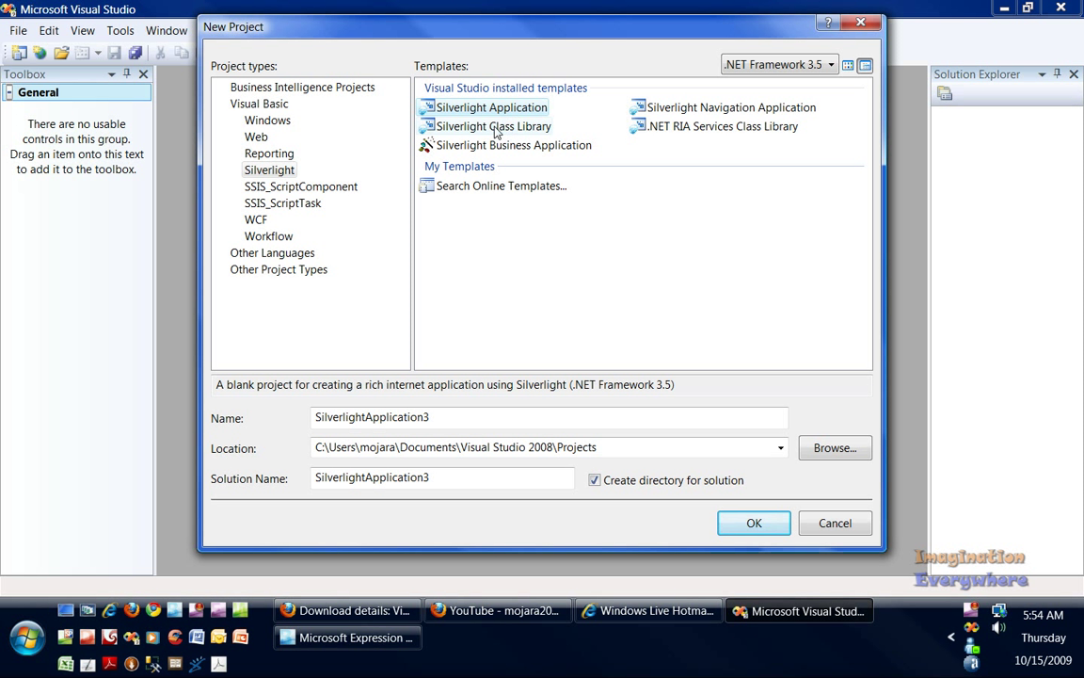
Step: Create SilverlightApplication3 from the Silverlight Navigation Application template
{"action": "left_click", "coordinate": [493, 126]}
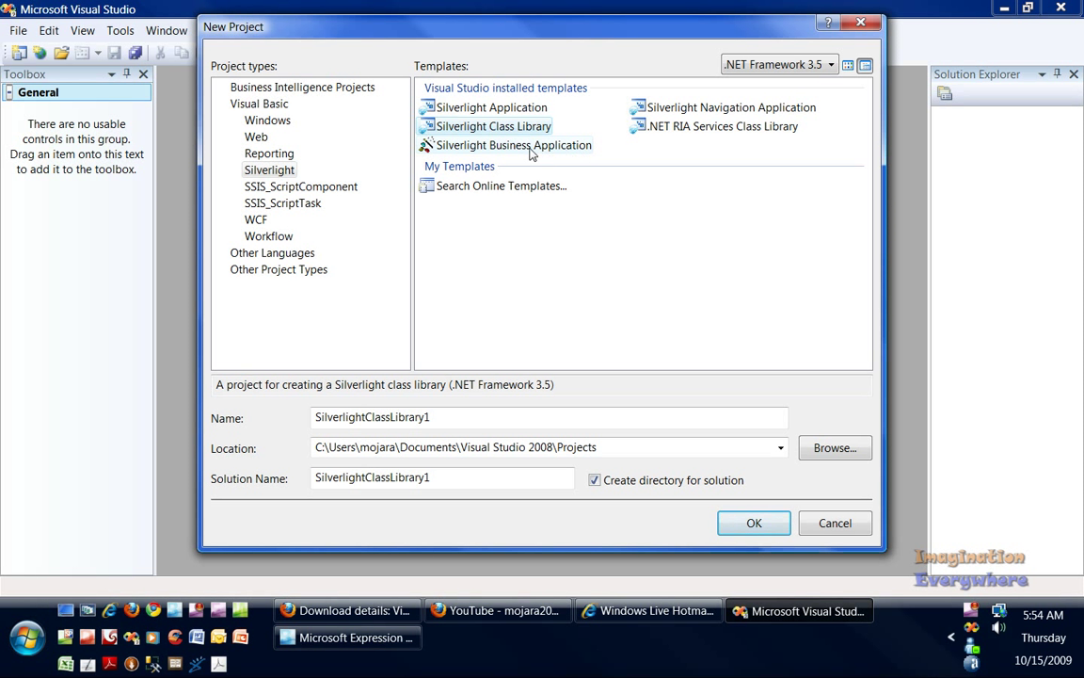
{"action": "left_click", "coordinate": [514, 144]}
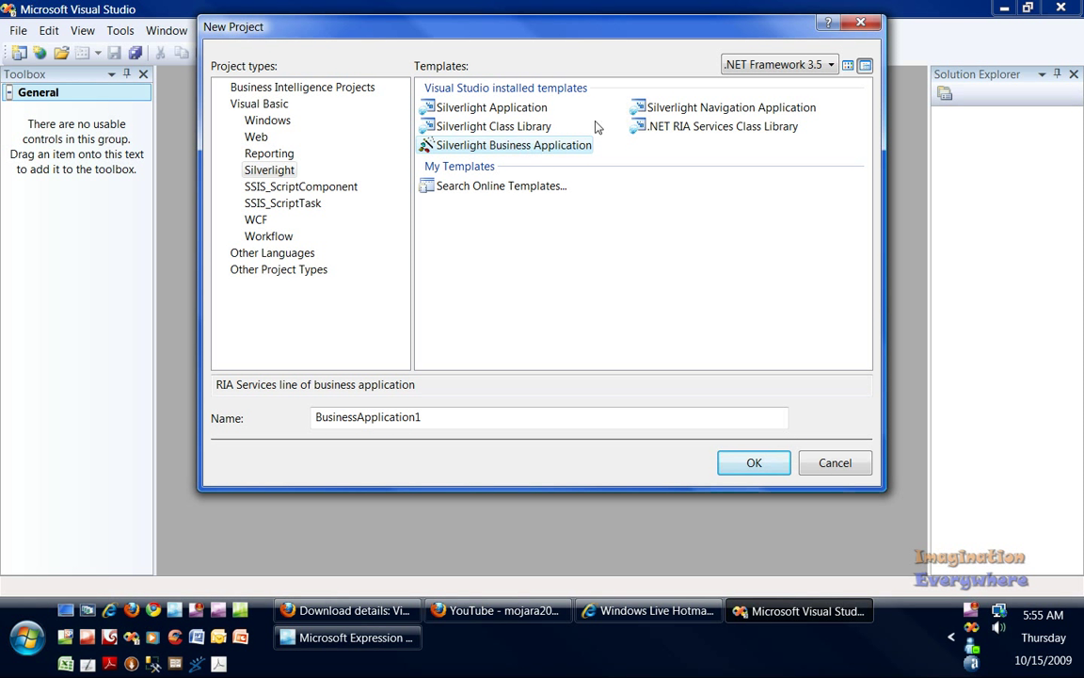
{"action": "left_click", "coordinate": [730, 107]}
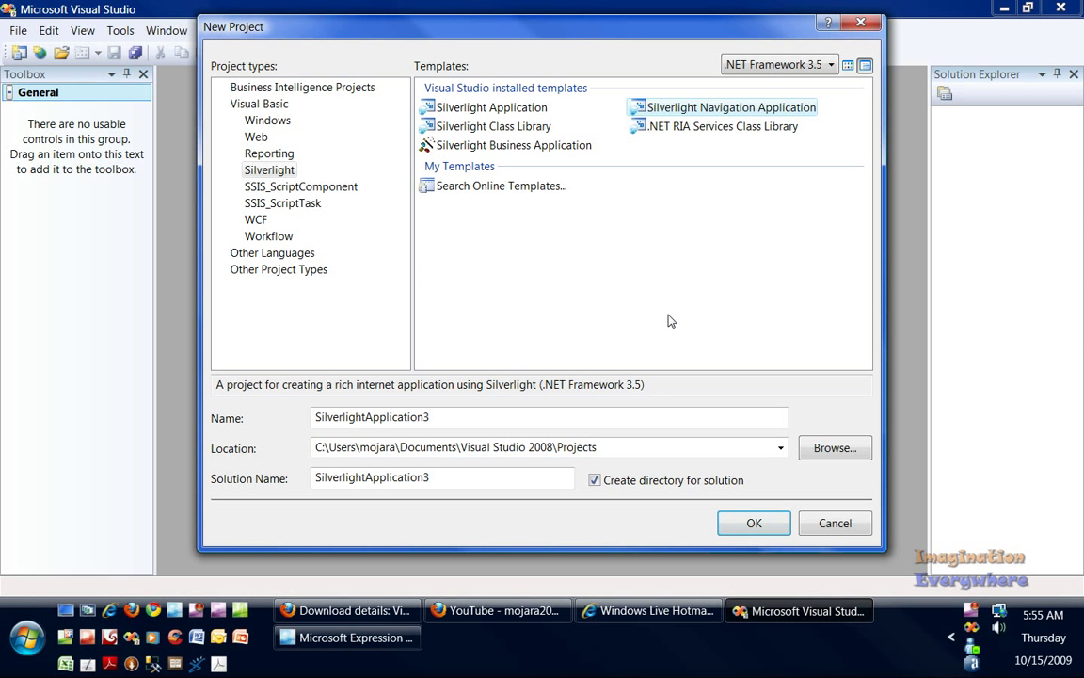
{"action": "mouse_move", "coordinate": [683, 329]}
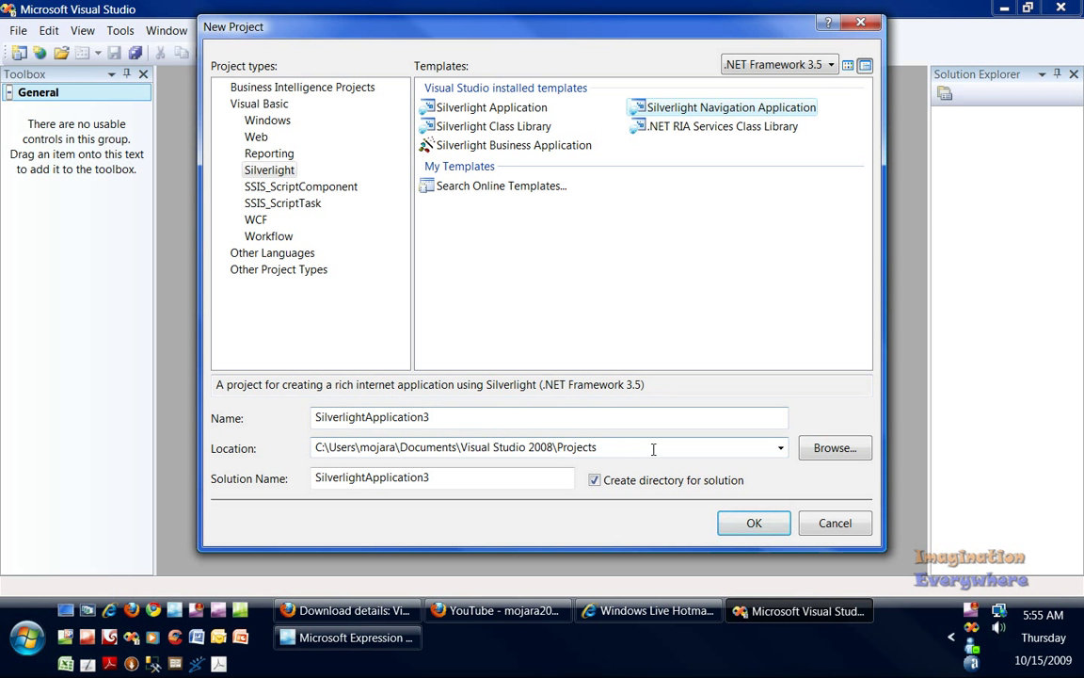
{"action": "mouse_move", "coordinate": [470, 417]}
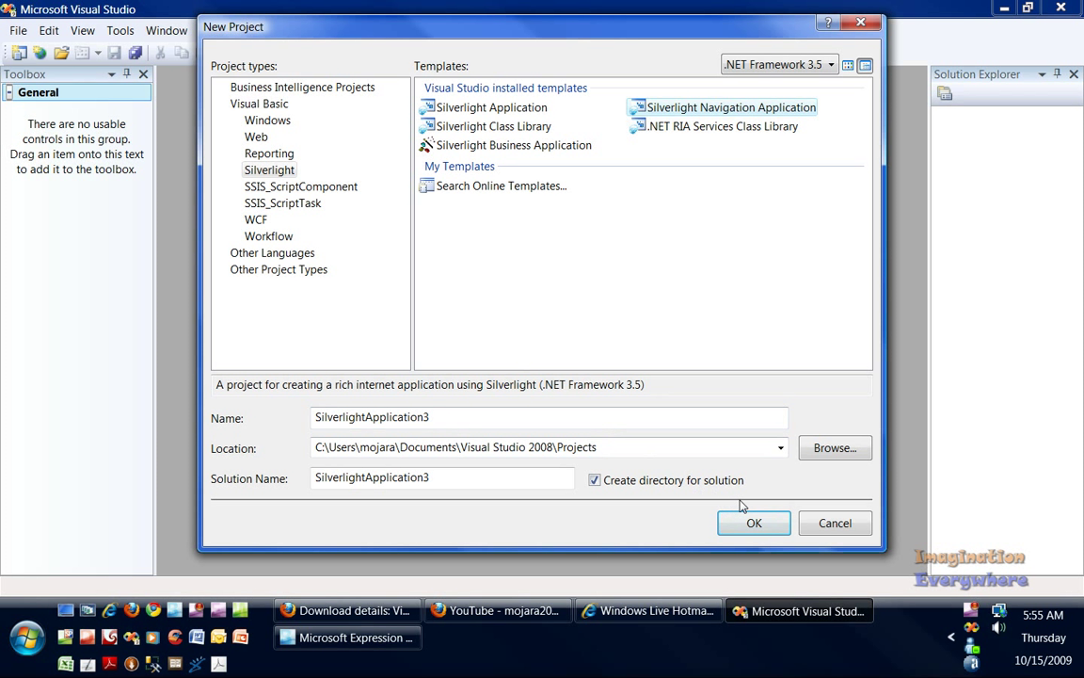
{"action": "left_click", "coordinate": [753, 523]}
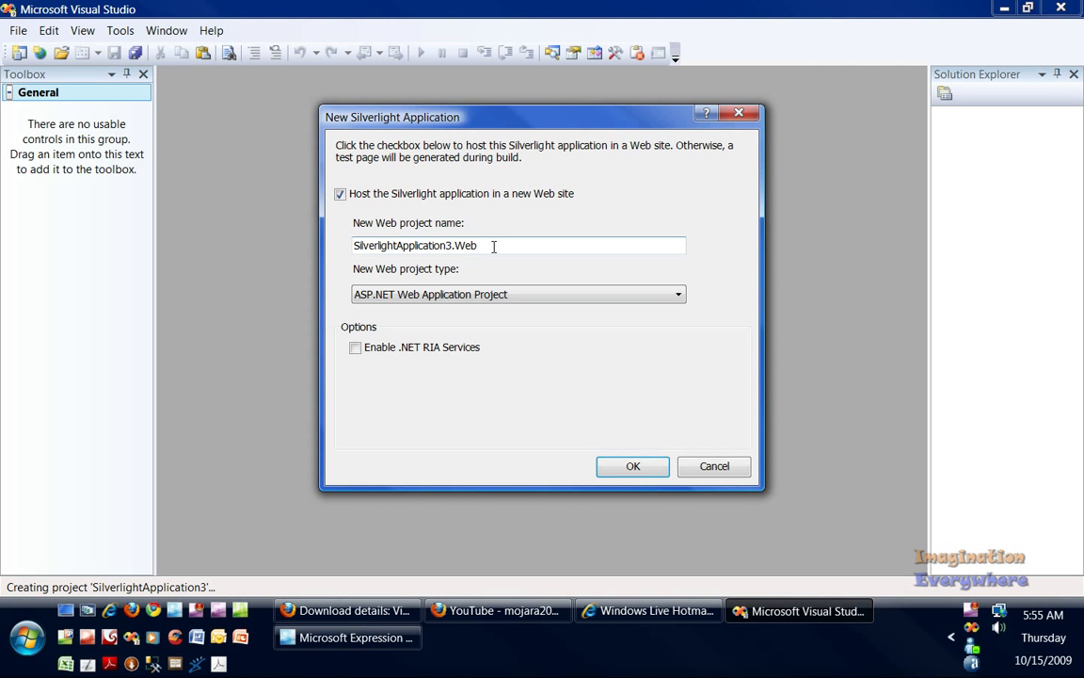
Step: Host the app in a new ASP.NET Web Application Project, SilverlightApplication3.Web, and create it
{"action": "left_click", "coordinate": [676, 294]}
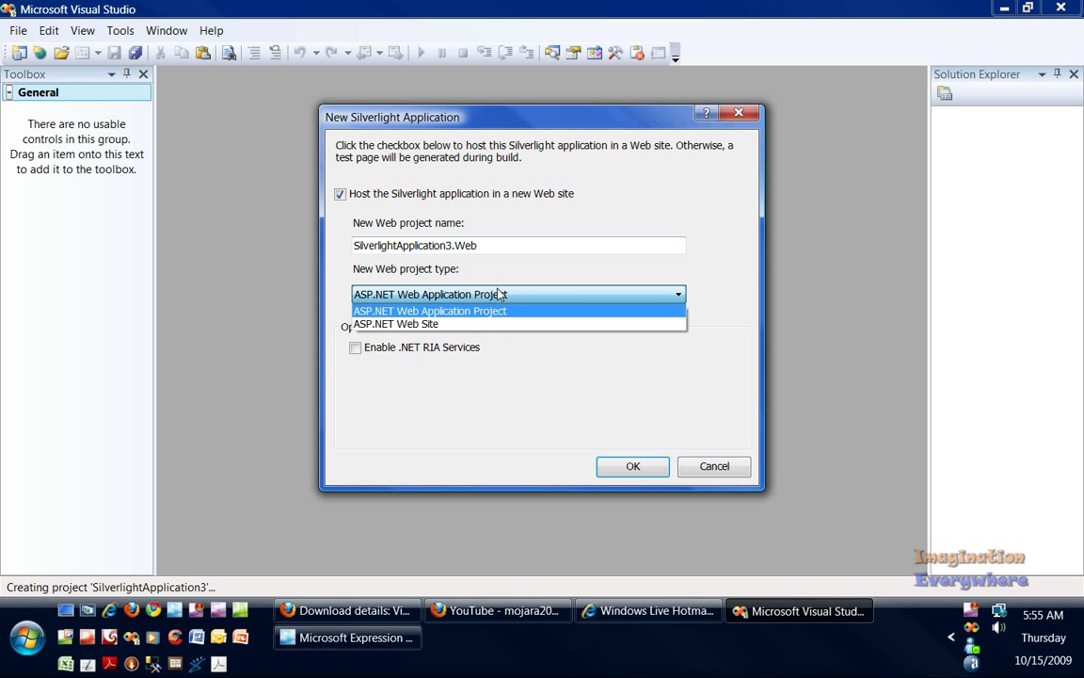
{"action": "left_click", "coordinate": [429, 310]}
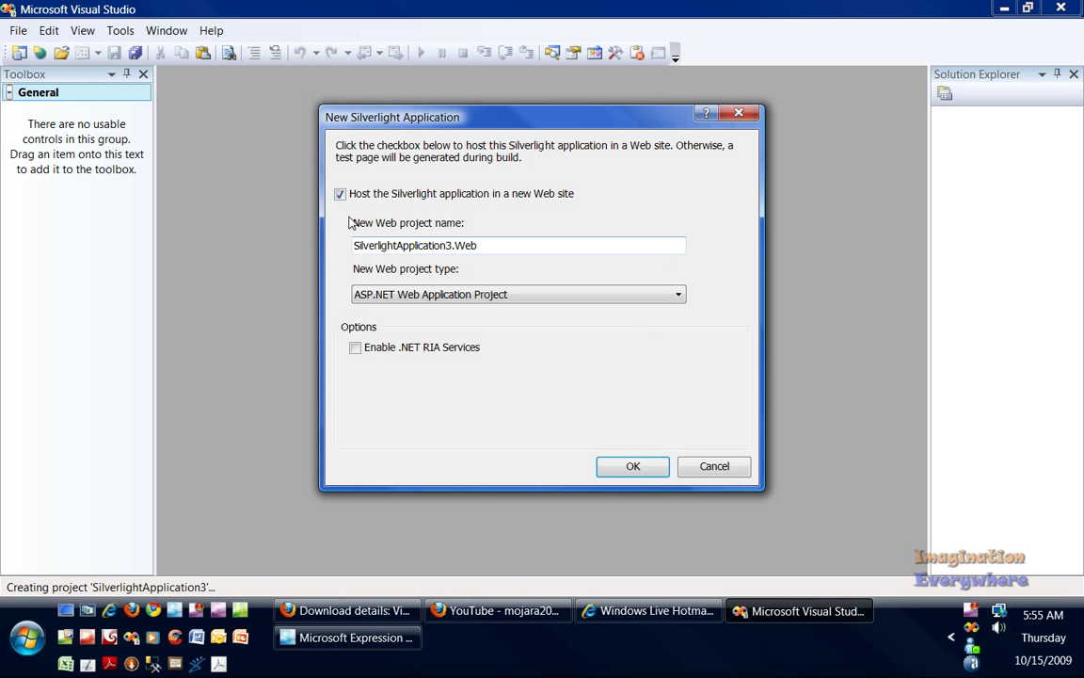
{"action": "left_click", "coordinate": [676, 293]}
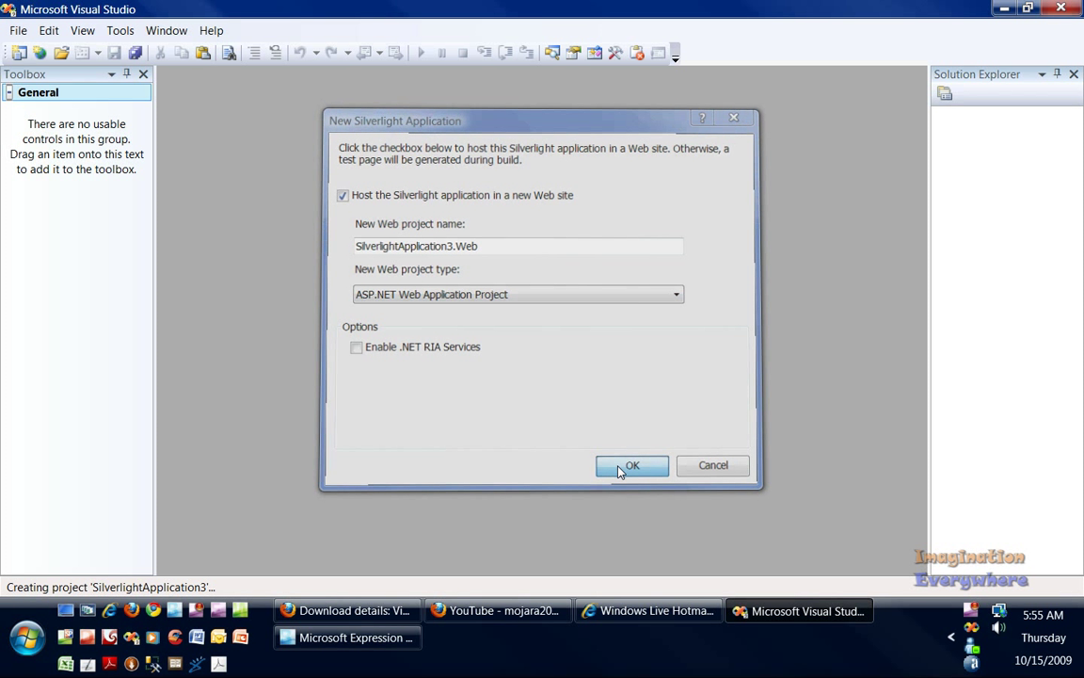
{"action": "left_click", "coordinate": [632, 465]}
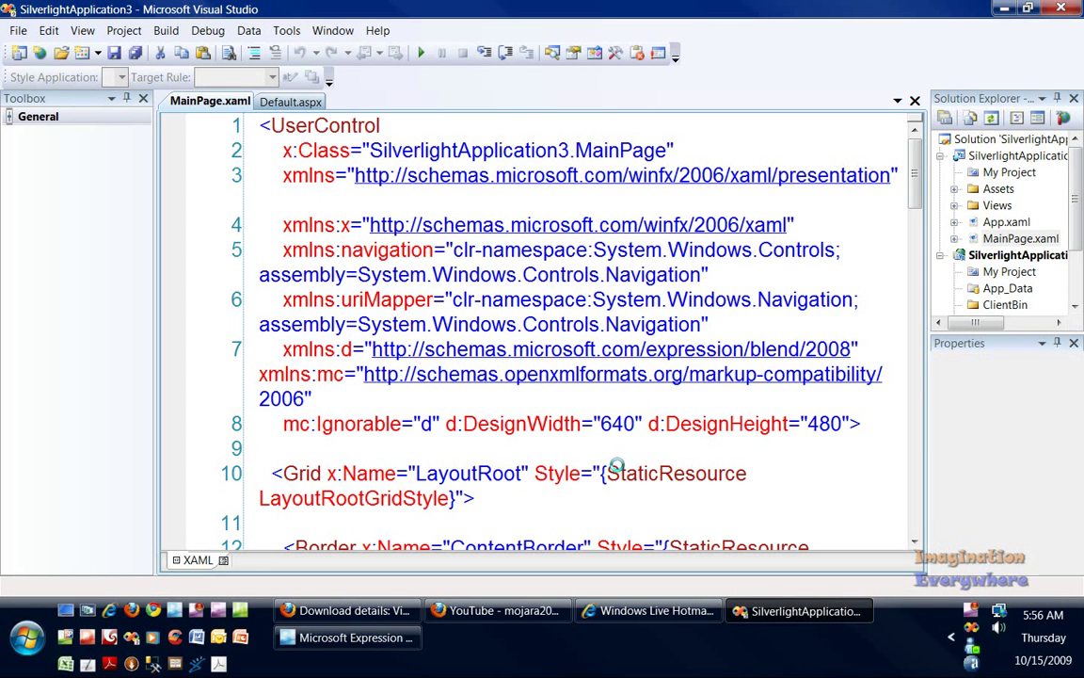
{"action": "mouse_move", "coordinate": [805, 297]}
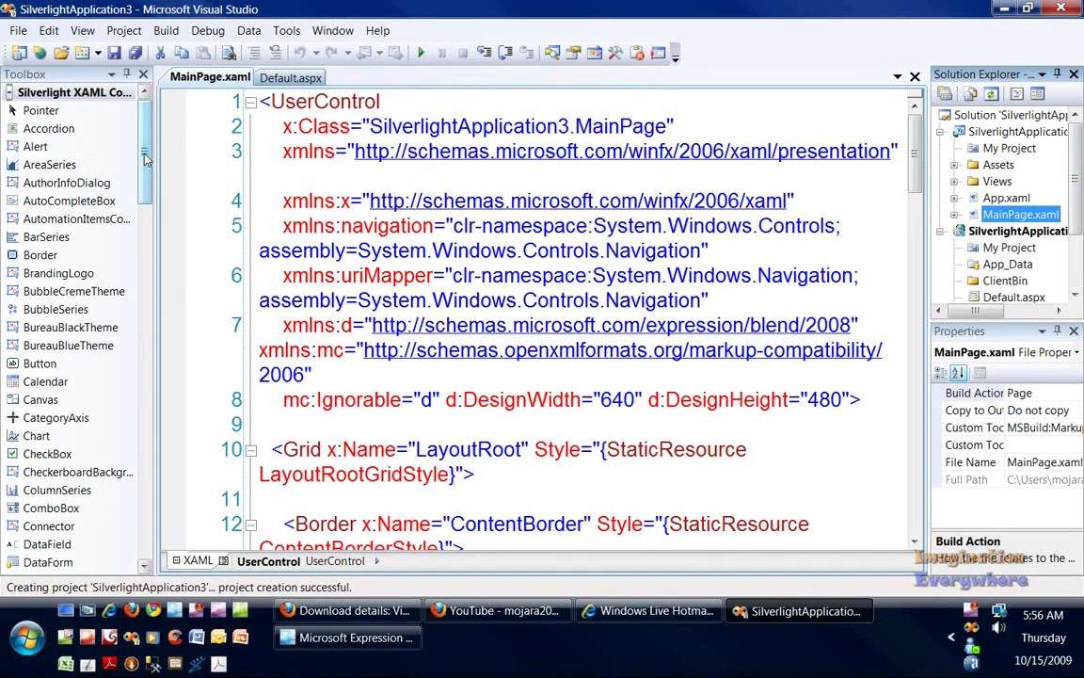
Step: Scroll the Toolbox through the Silverlight XAML controls down to the General group
{"action": "scroll", "scroll_direction": "down", "scroll_amount": 3}
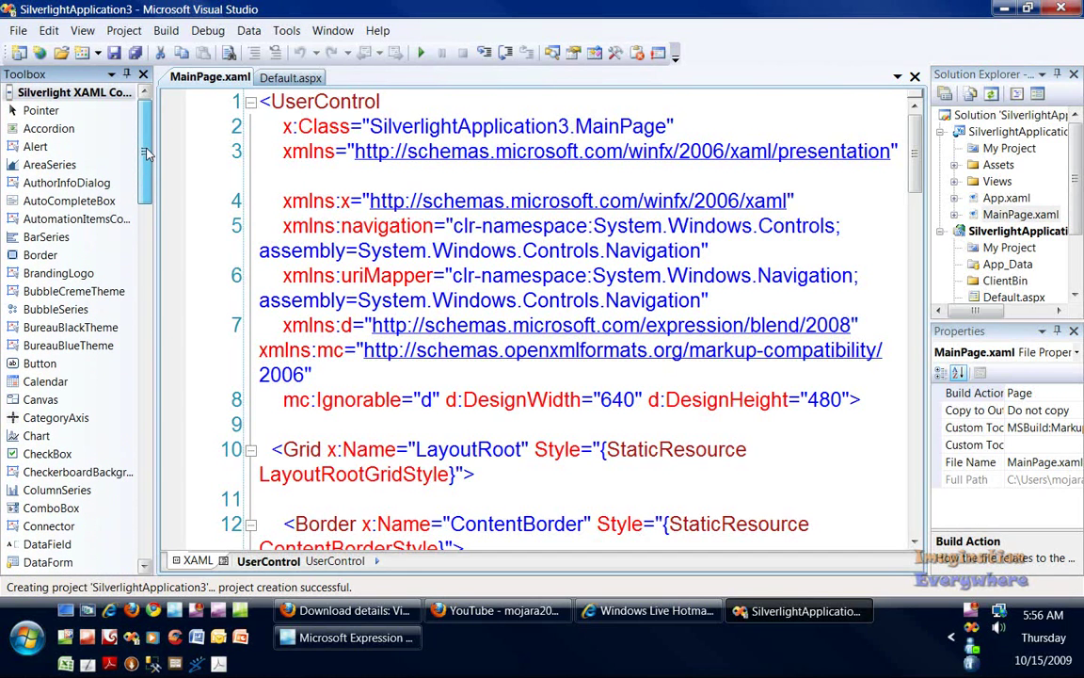
{"action": "scroll", "scroll_direction": "down", "scroll_amount": 3}
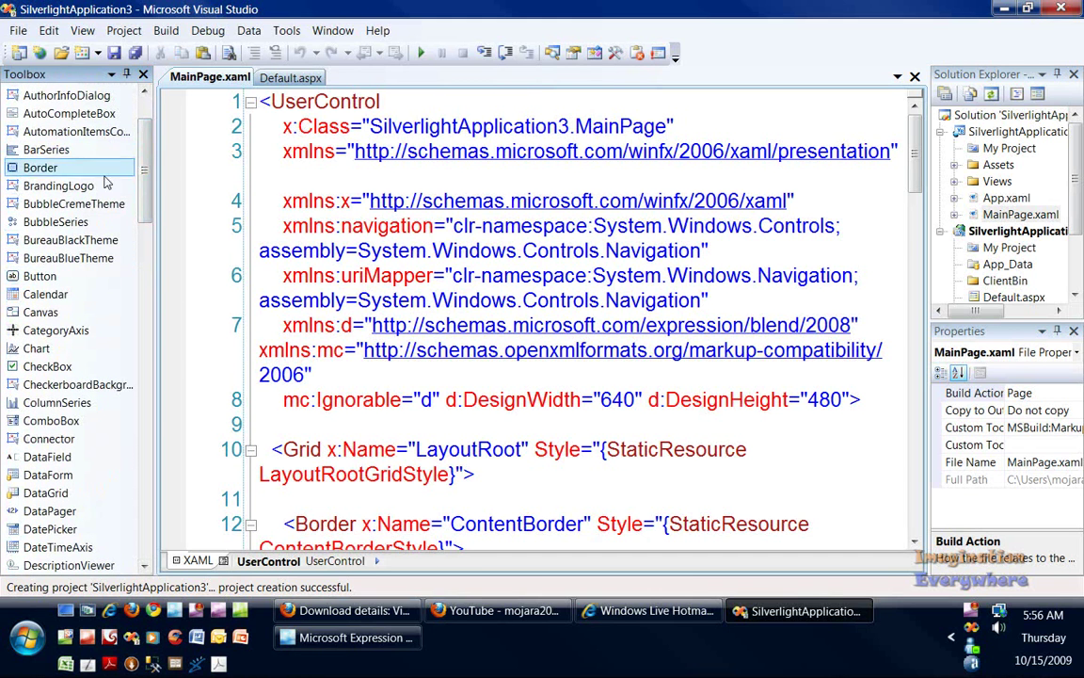
{"action": "scroll", "scroll_direction": "down", "scroll_amount": 3}
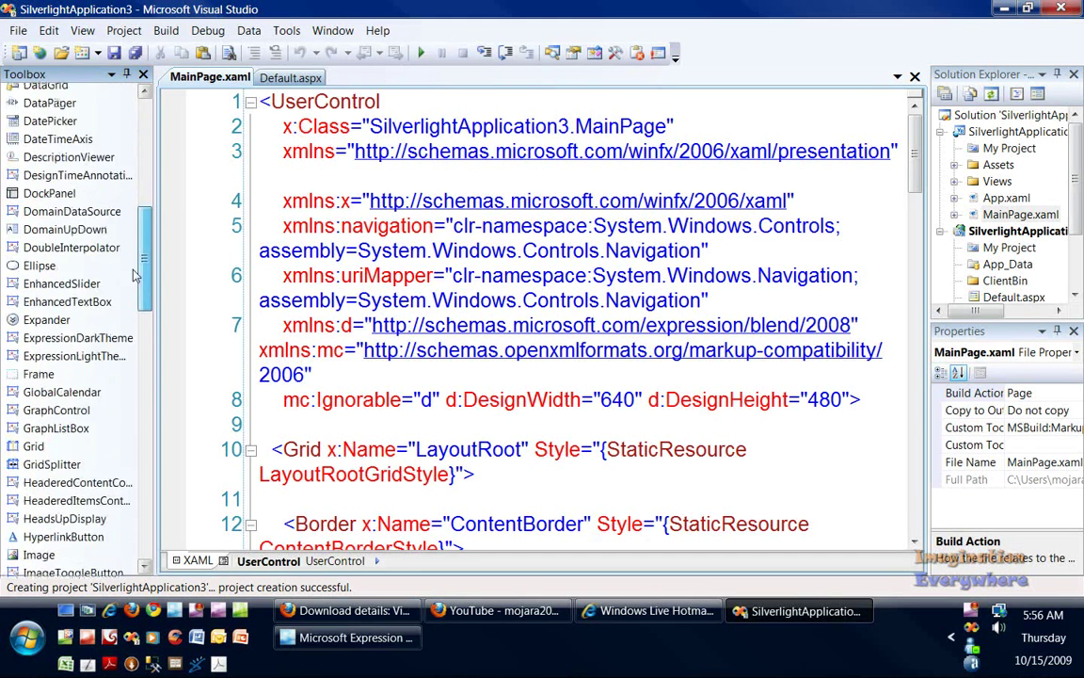
{"action": "scroll", "scroll_direction": "down", "scroll_amount": 3}
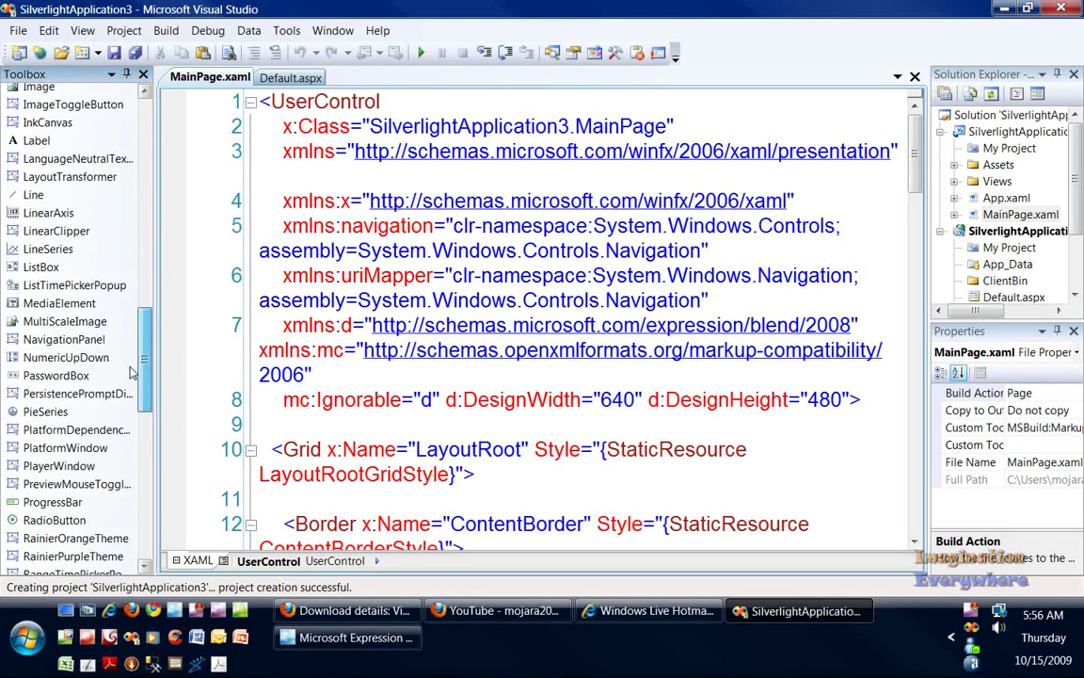
{"action": "scroll", "scroll_direction": "down", "scroll_amount": 3}
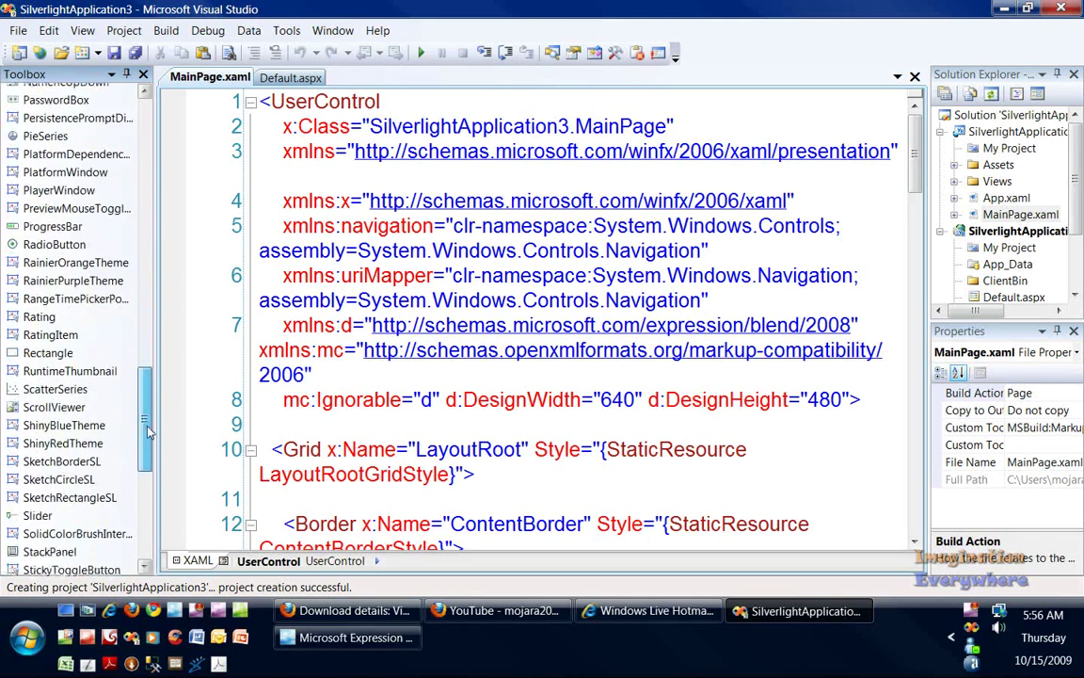
{"action": "scroll", "scroll_direction": "down", "scroll_amount": 3}
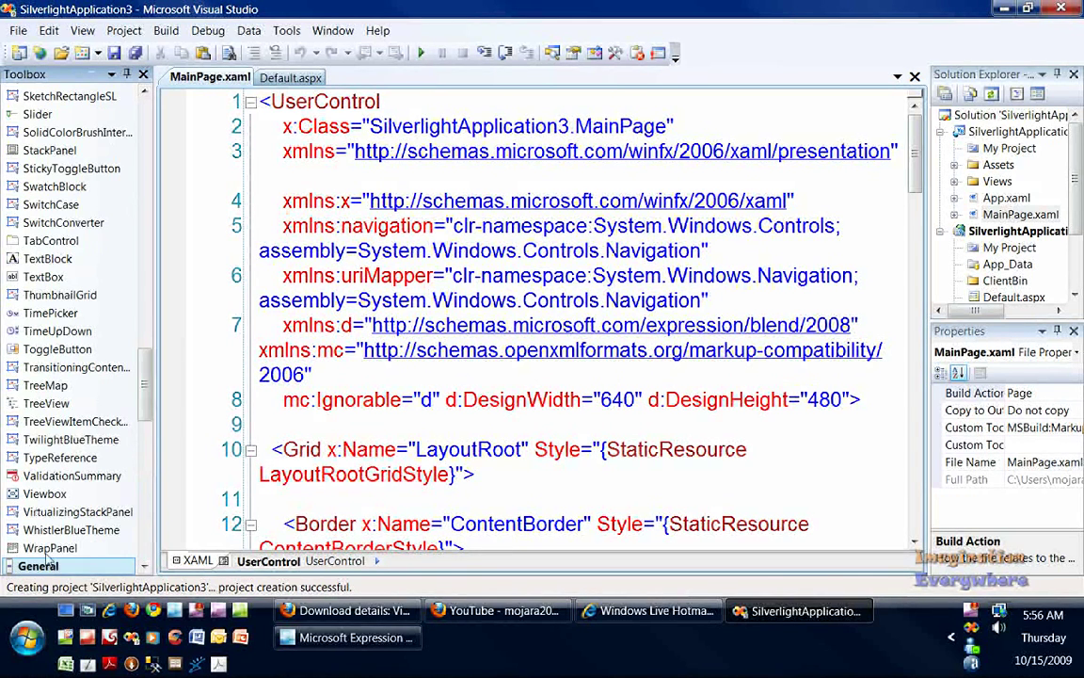
{"action": "scroll", "scroll_direction": "down", "scroll_amount": 3}
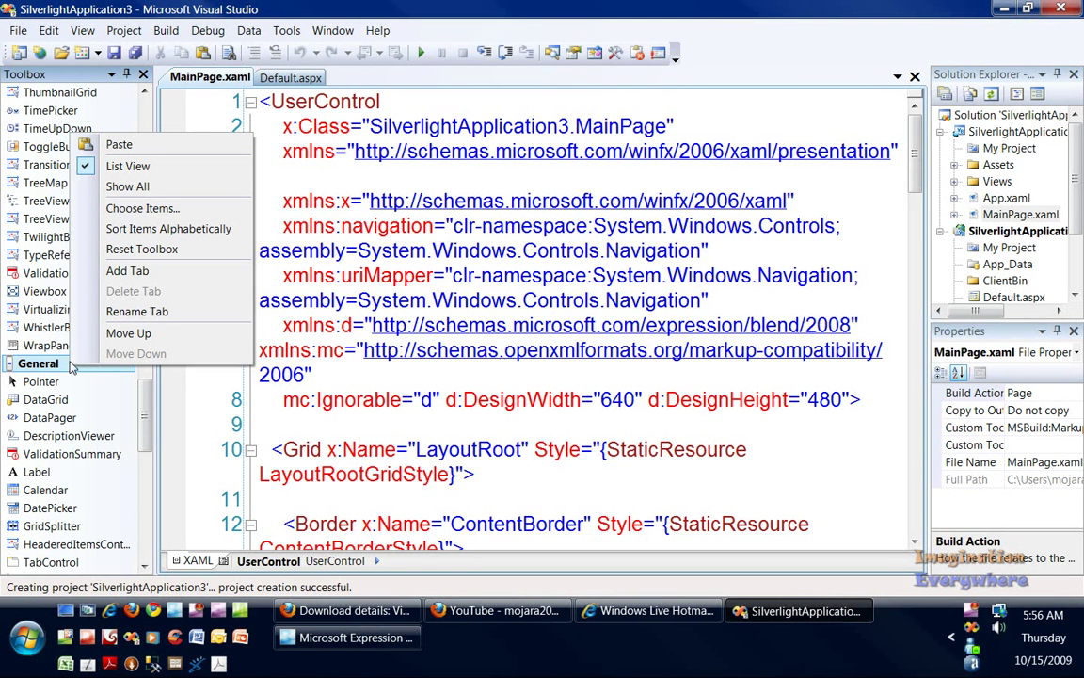
Step: Reset the Toolbox to default settings, confirm, and return to the Visual Studio project
{"action": "left_click", "coordinate": [142, 249]}
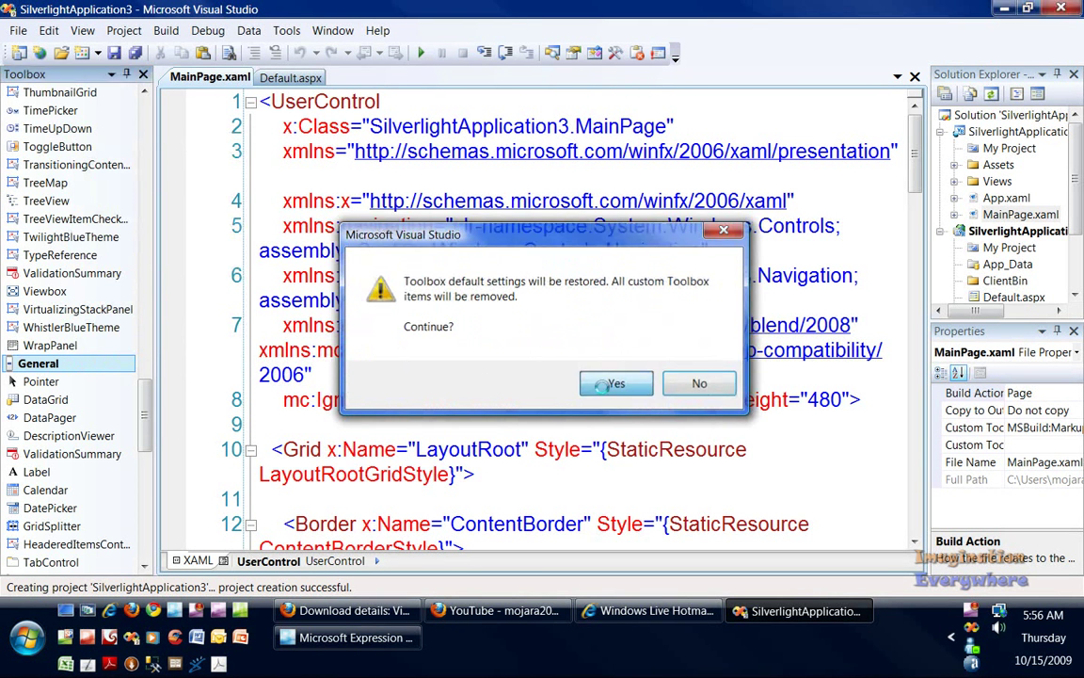
{"action": "left_click", "coordinate": [617, 383]}
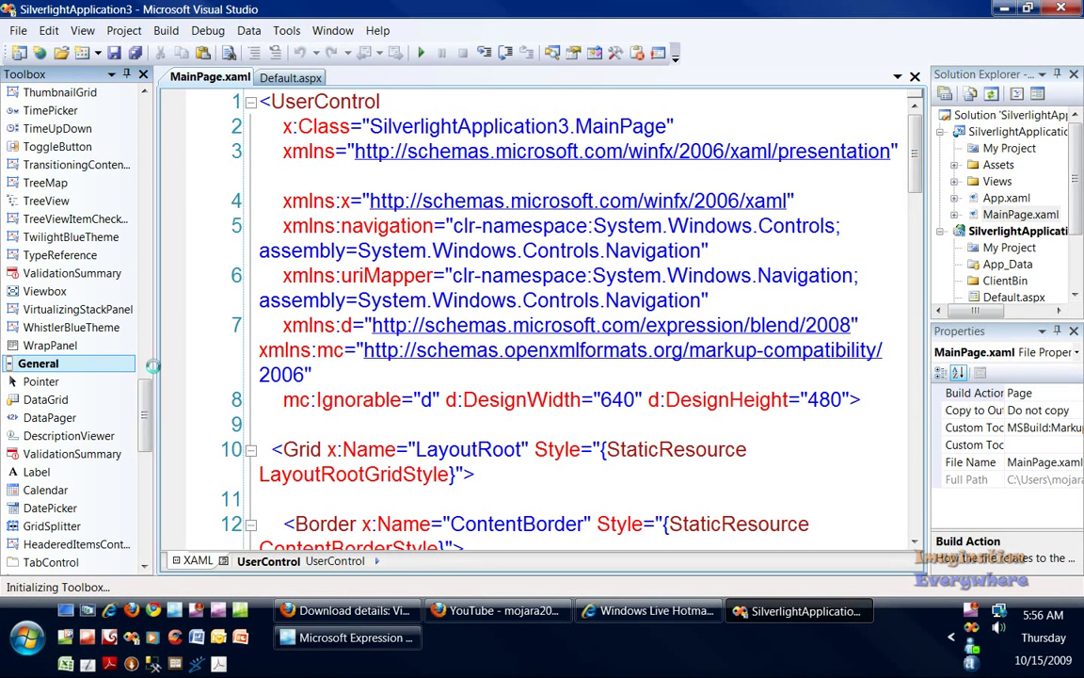
{"action": "left_click", "coordinate": [347, 637]}
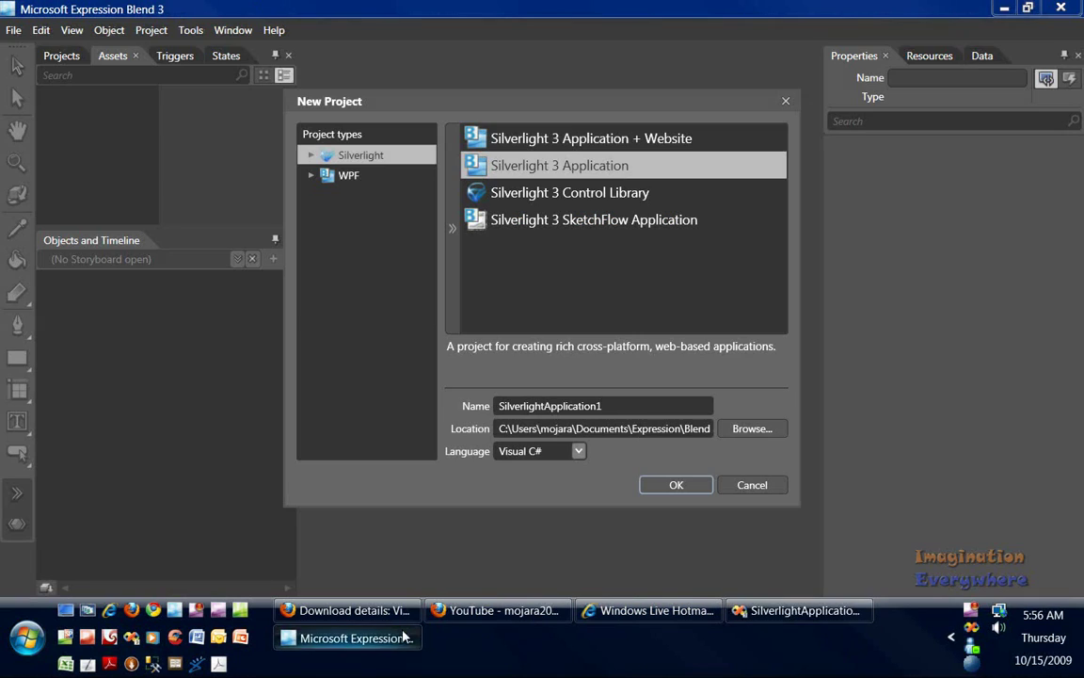
{"action": "left_click", "coordinate": [675, 484]}
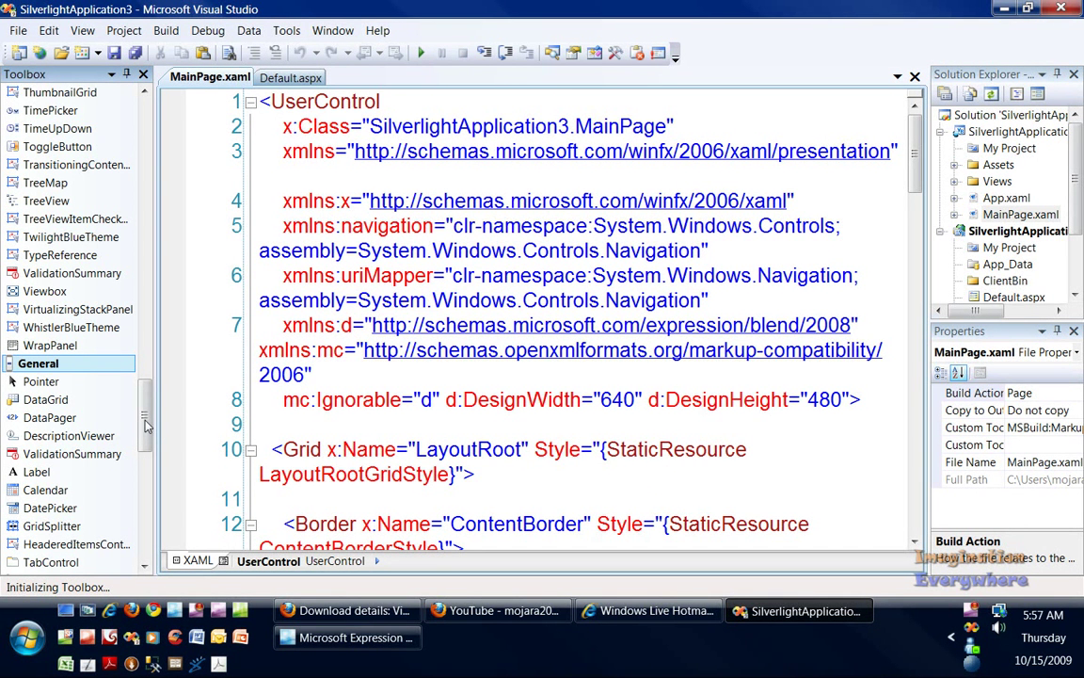
{"action": "mouse_move", "coordinate": [212, 430]}
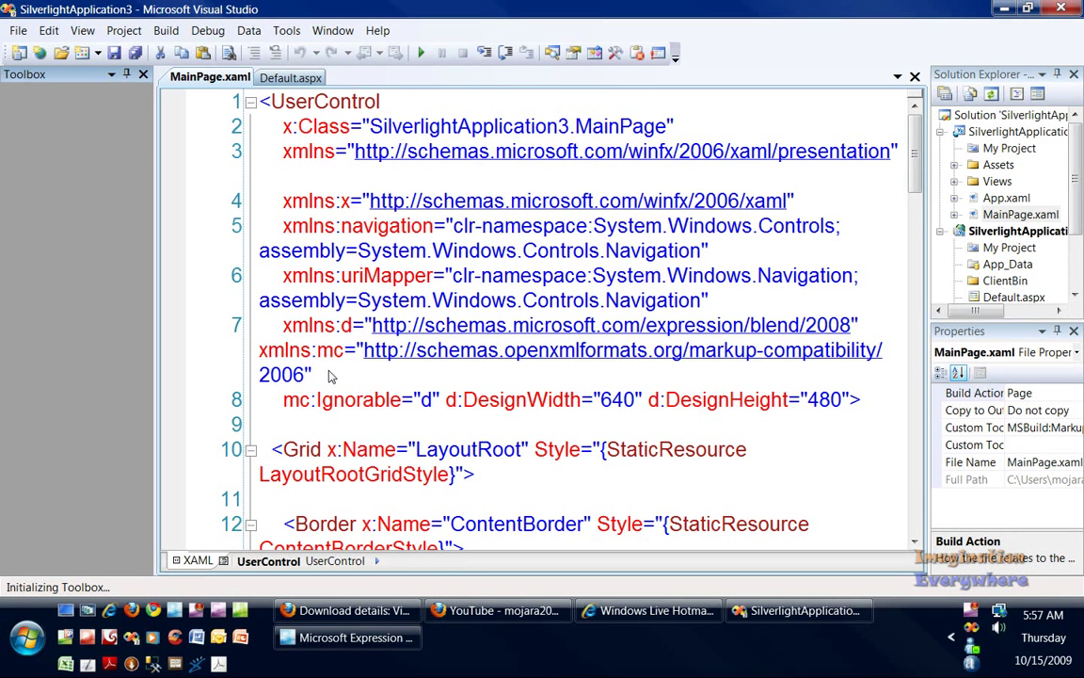
{"action": "mouse_move", "coordinate": [318, 360]}
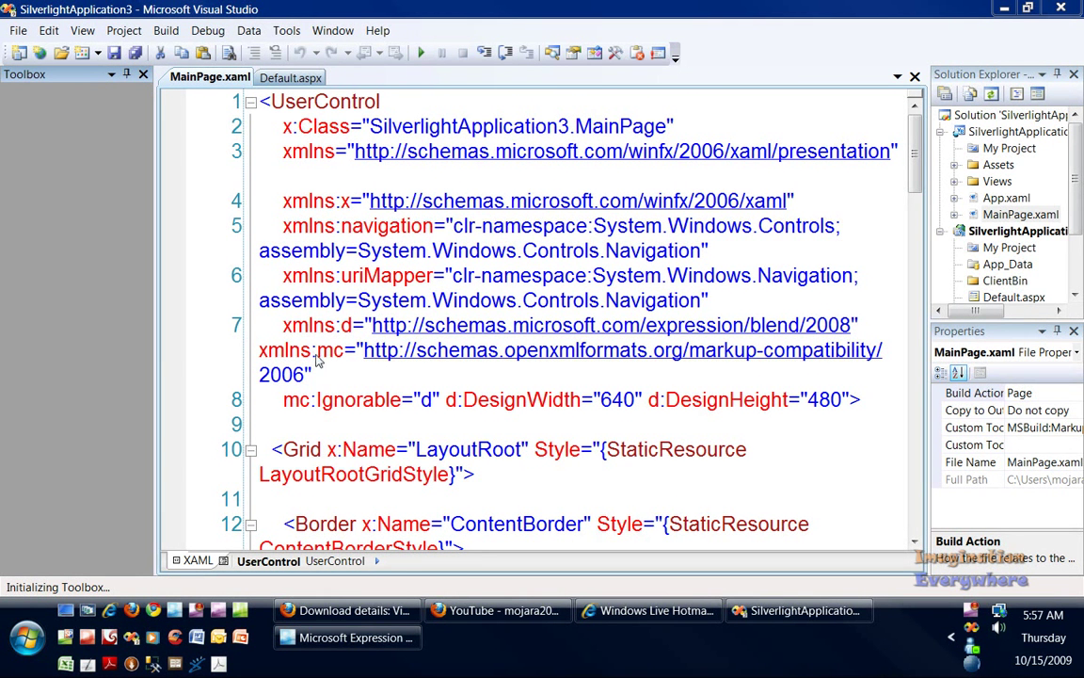
{"action": "mouse_move", "coordinate": [703, 470]}
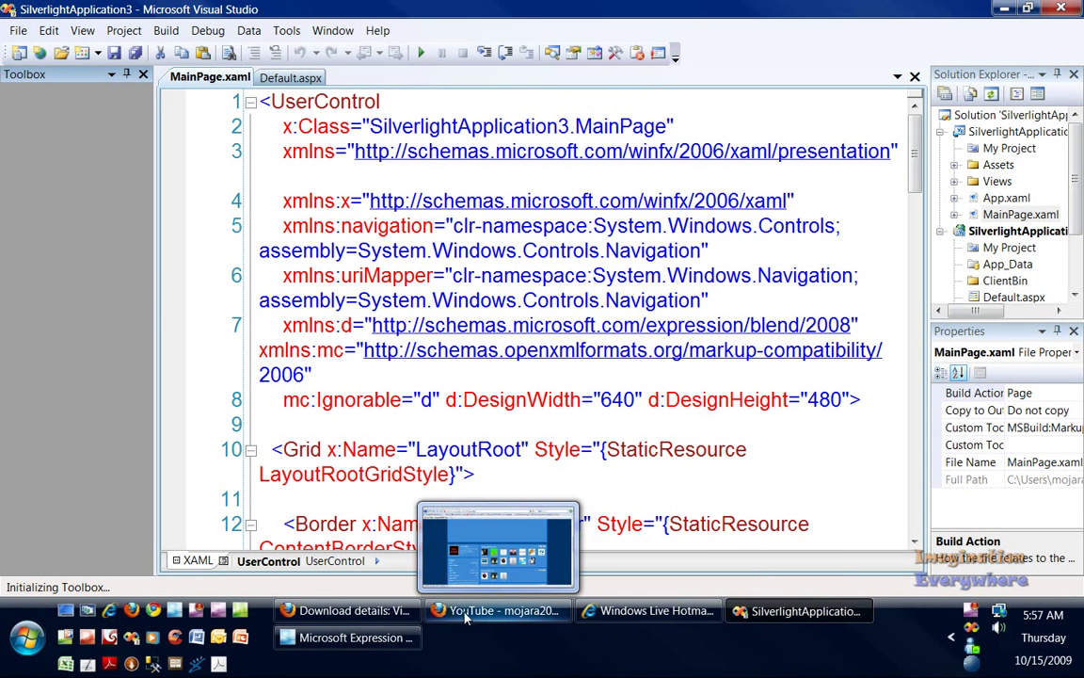
Step: Switch windows from the taskbar while the Toolbox reinitializes
{"action": "left_click", "coordinate": [346, 637]}
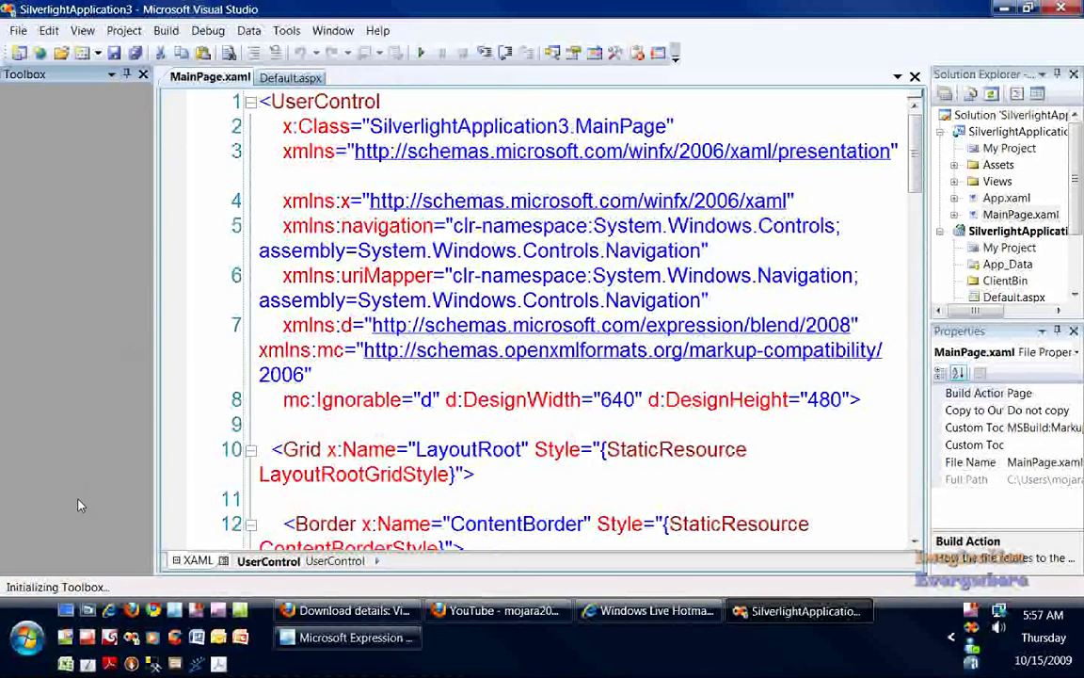
{"action": "mouse_move", "coordinate": [508, 645]}
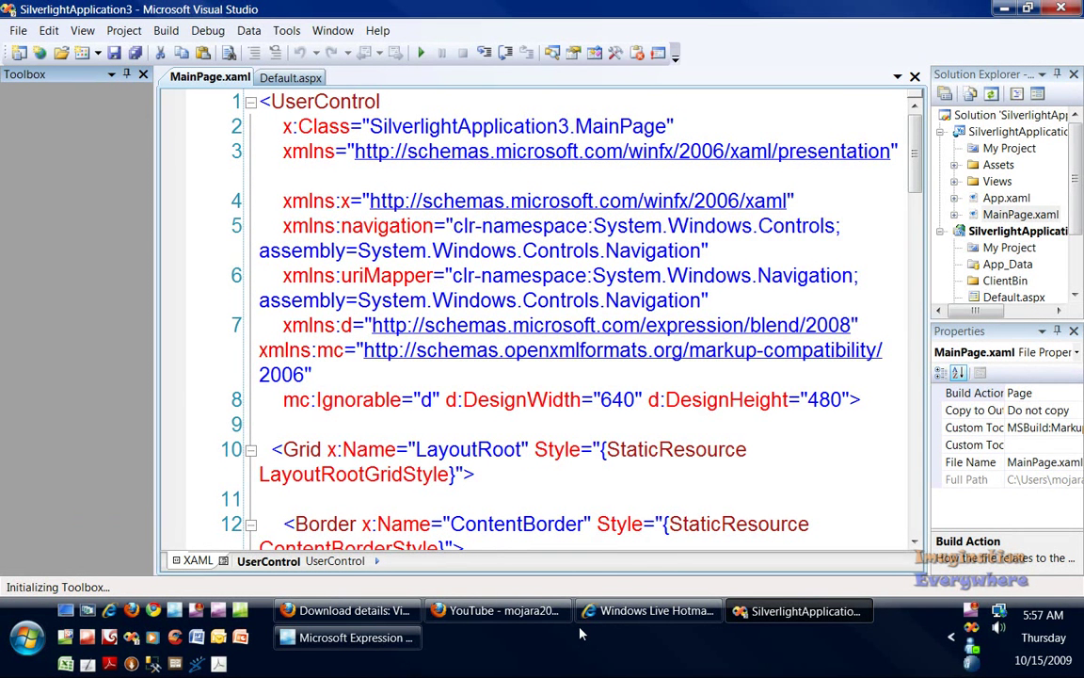
{"action": "mouse_move", "coordinate": [567, 153]}
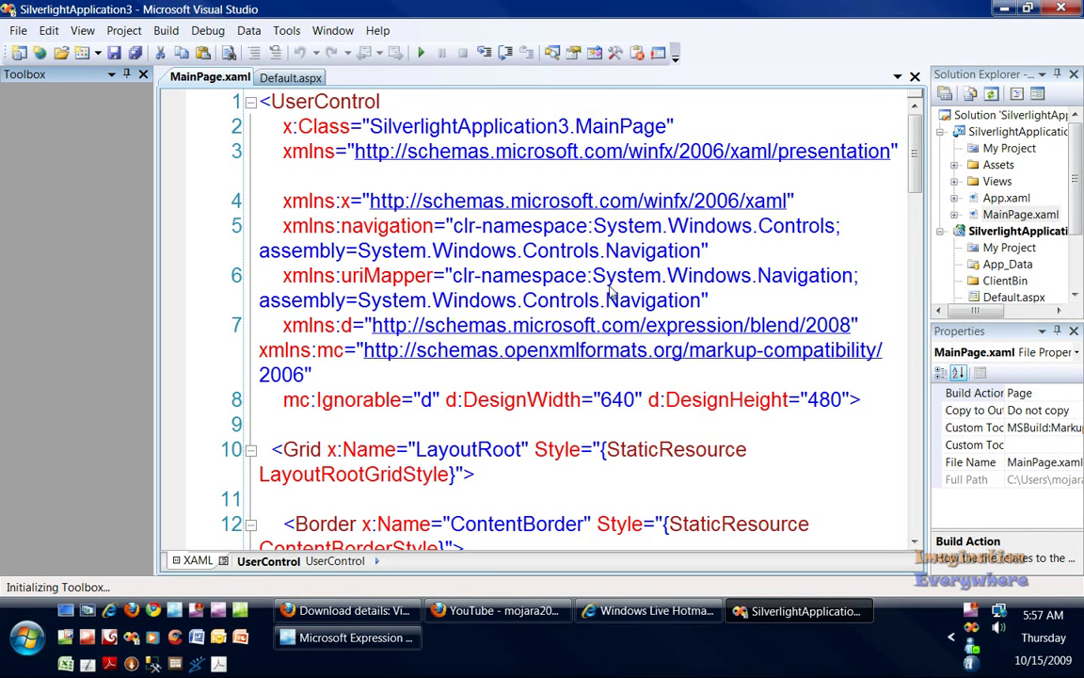
{"action": "mouse_move", "coordinate": [347, 637]}
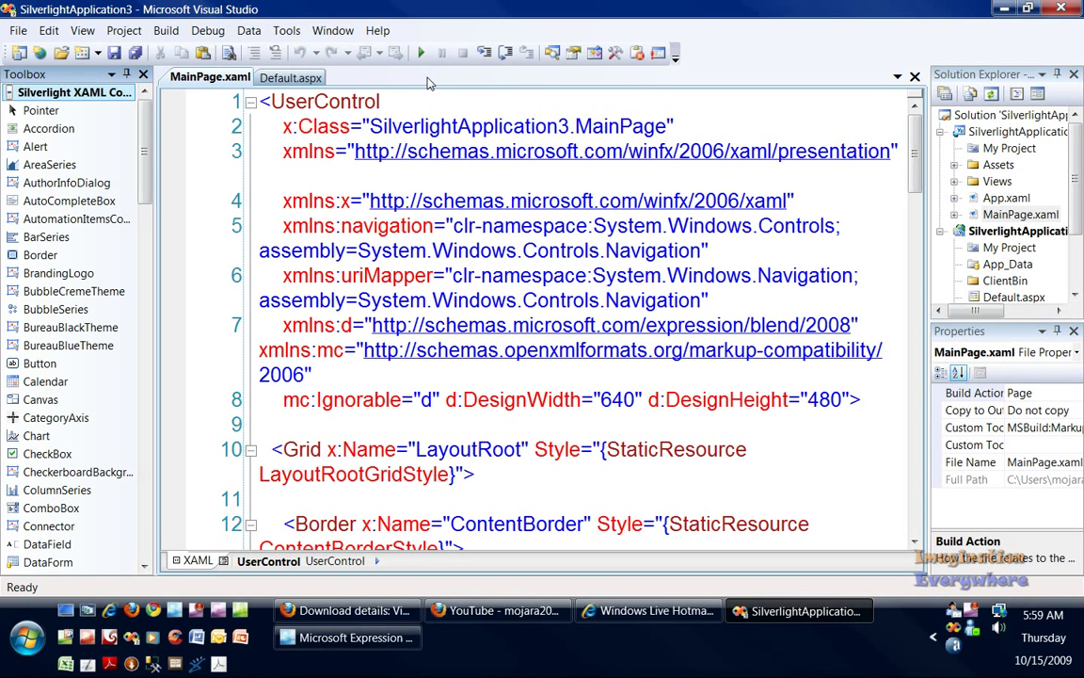
{"action": "mouse_move", "coordinate": [421, 52]}
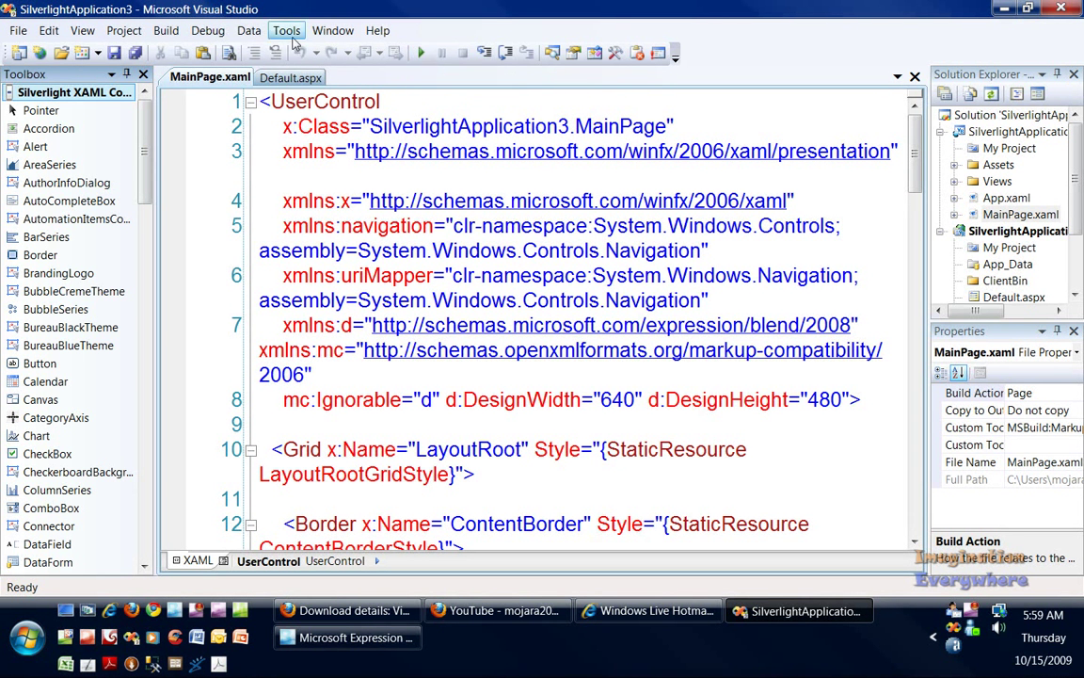
Step: Start debugging, allowing Web.config to be modified to enable debugging
{"action": "left_click", "coordinate": [208, 31]}
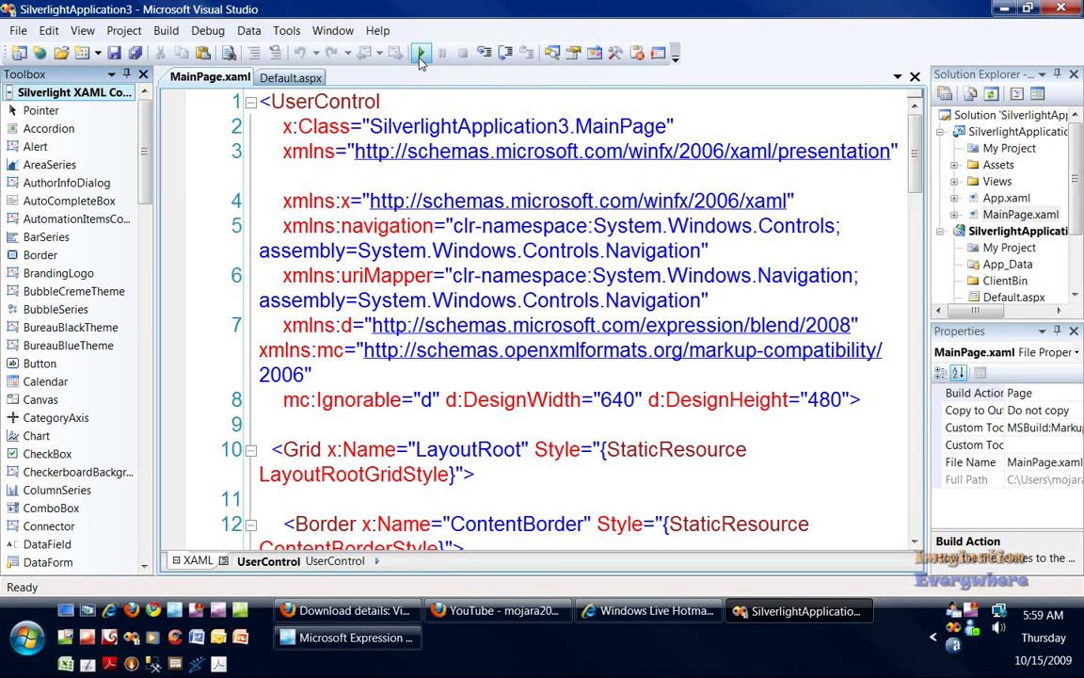
{"action": "left_click", "coordinate": [420, 53]}
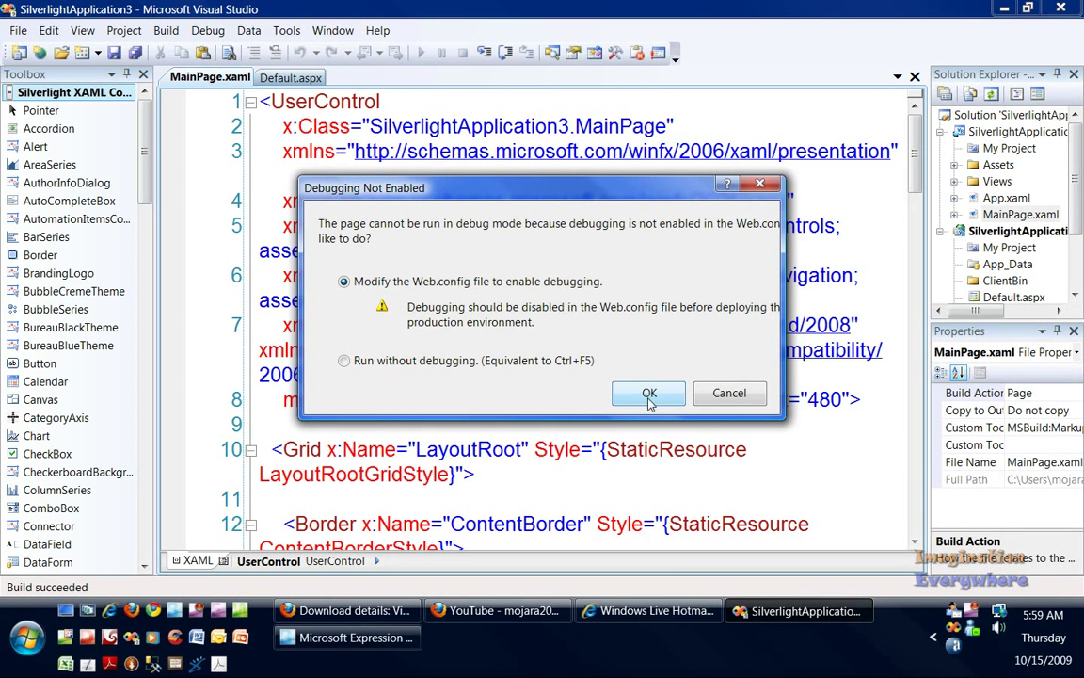
{"action": "left_click", "coordinate": [648, 392]}
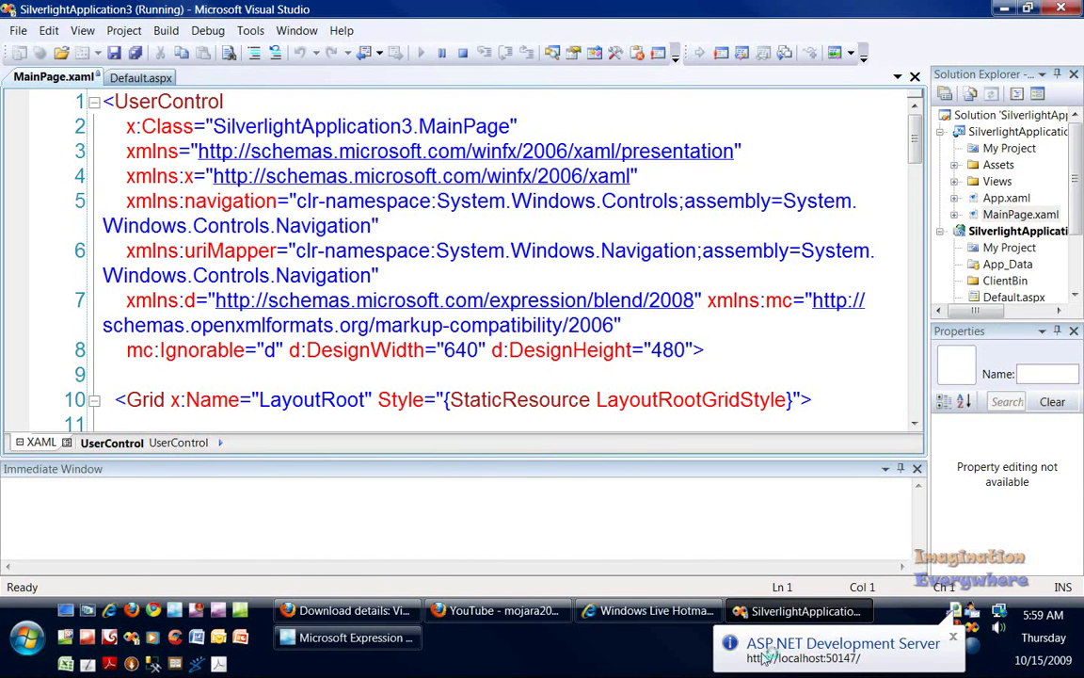
{"action": "left_click", "coordinate": [336, 610]}
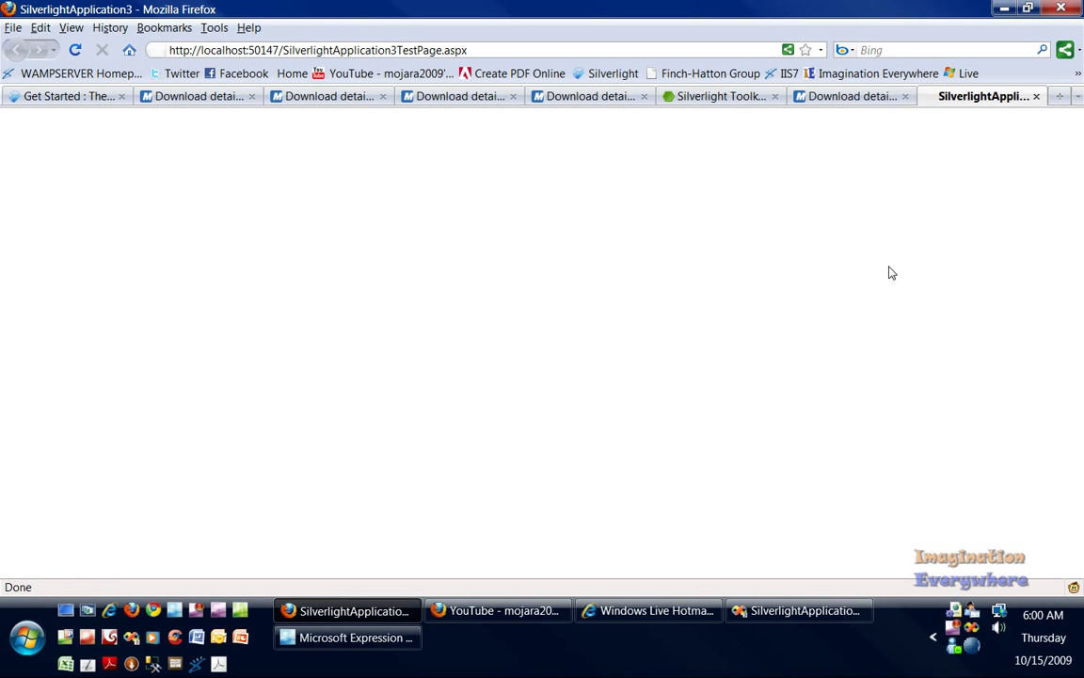
{"action": "mouse_move", "coordinate": [554, 236]}
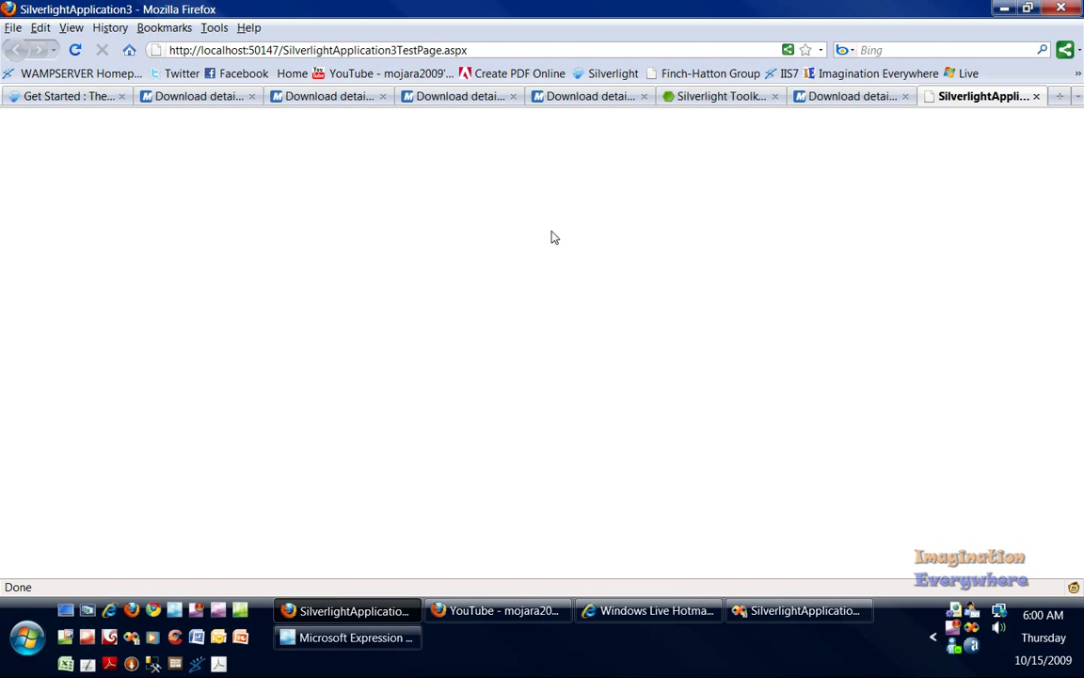
{"action": "mouse_move", "coordinate": [797, 251]}
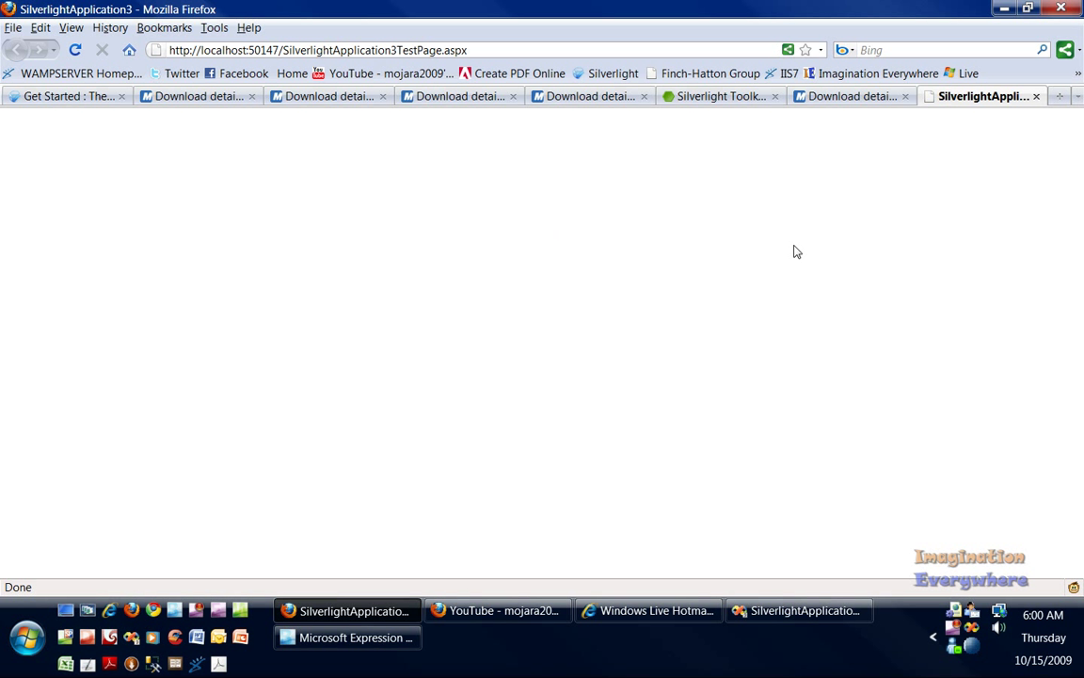
{"action": "mouse_move", "coordinate": [606, 158]}
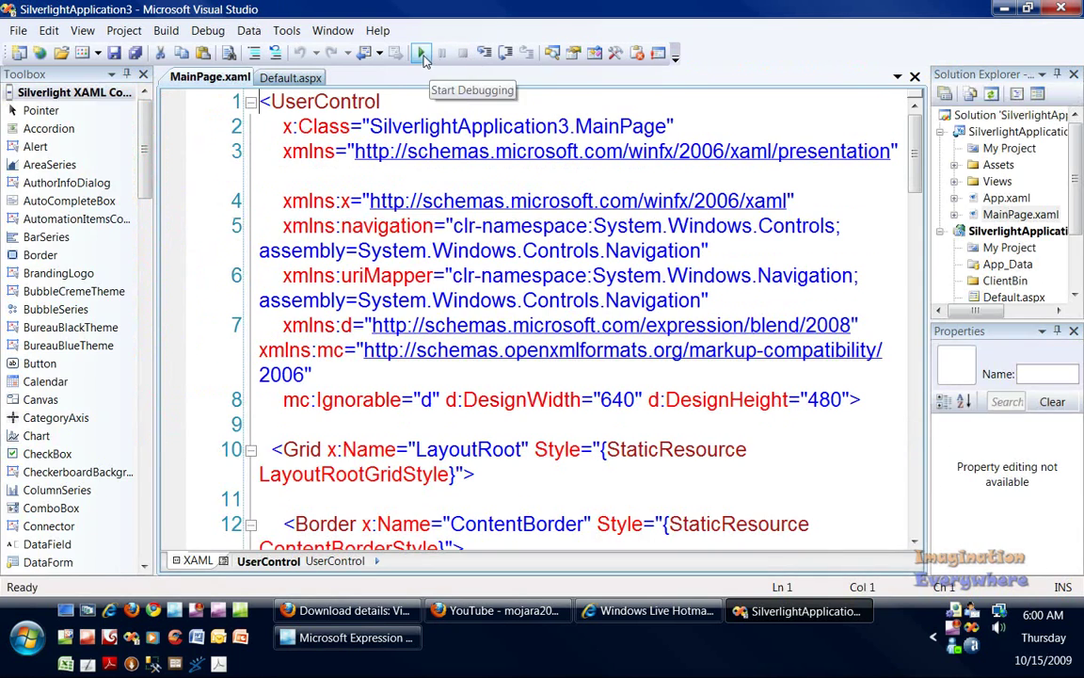
Step: Relaunch SilverlightApplication3 in the browser with Start Debugging
{"action": "left_click", "coordinate": [420, 53]}
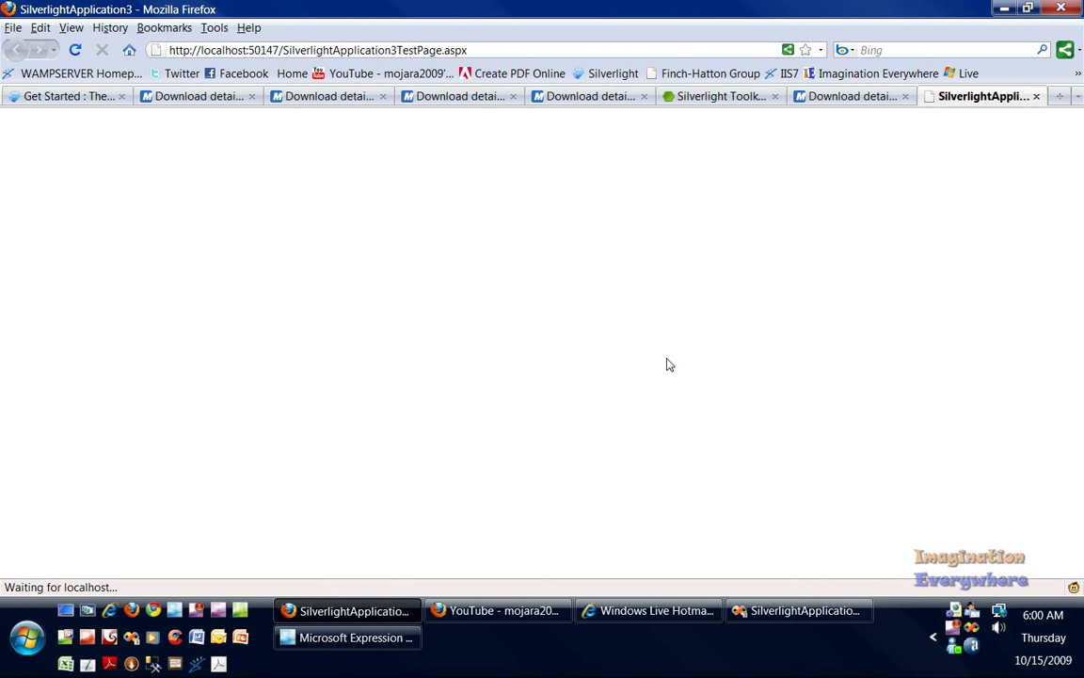
{"action": "mouse_move", "coordinate": [347, 330]}
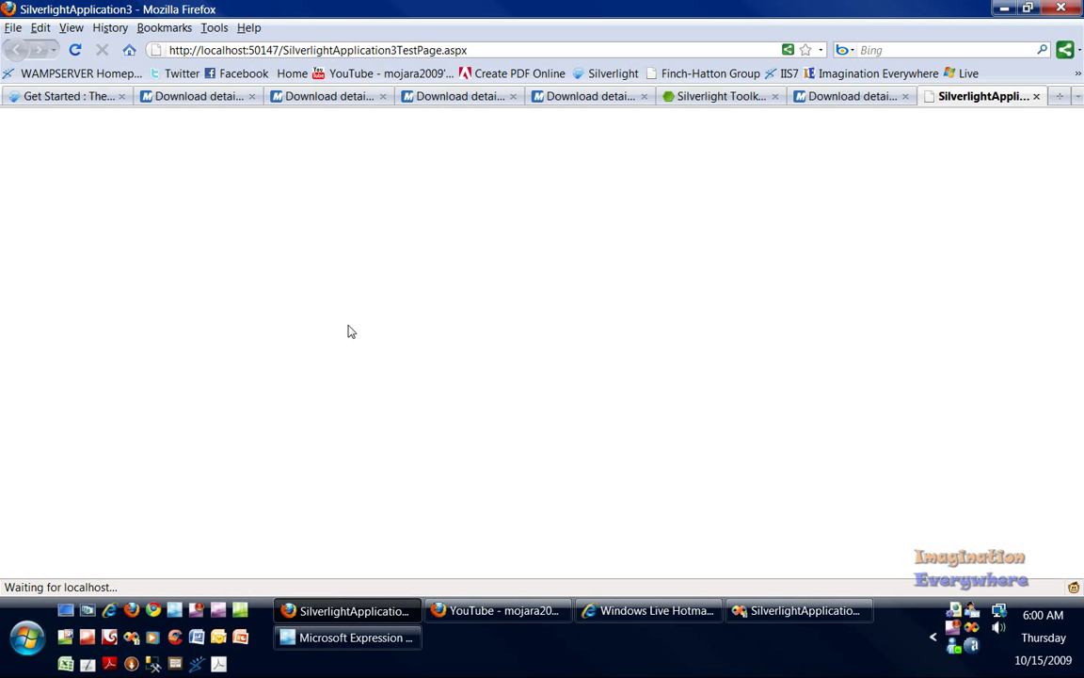
{"action": "mouse_move", "coordinate": [500, 337]}
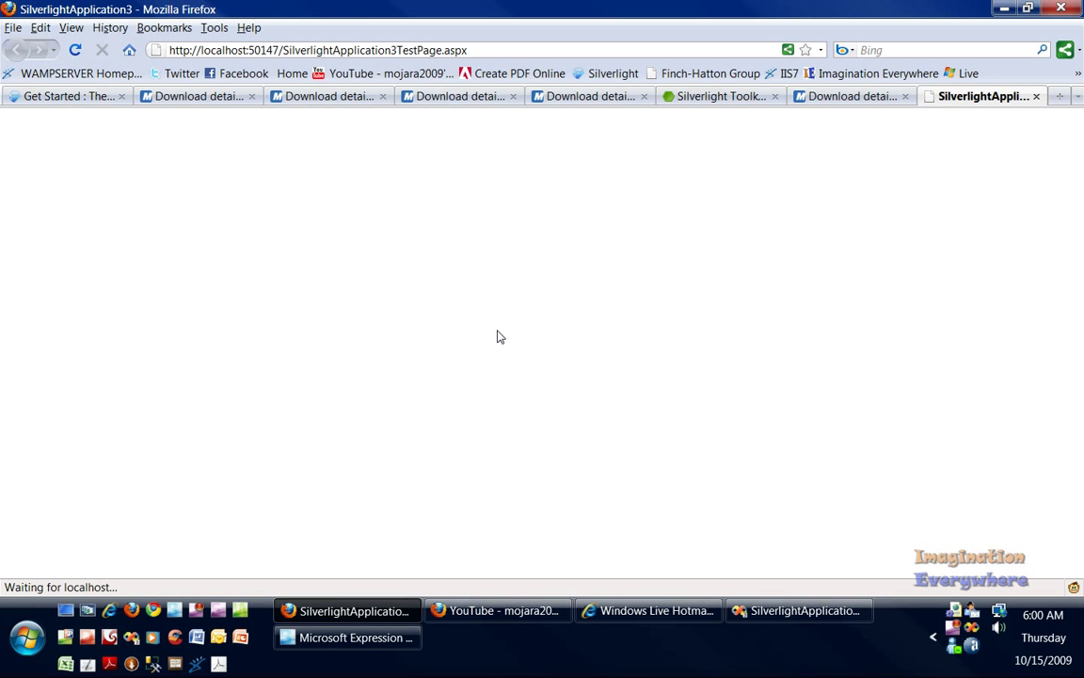
{"action": "mouse_move", "coordinate": [753, 578]}
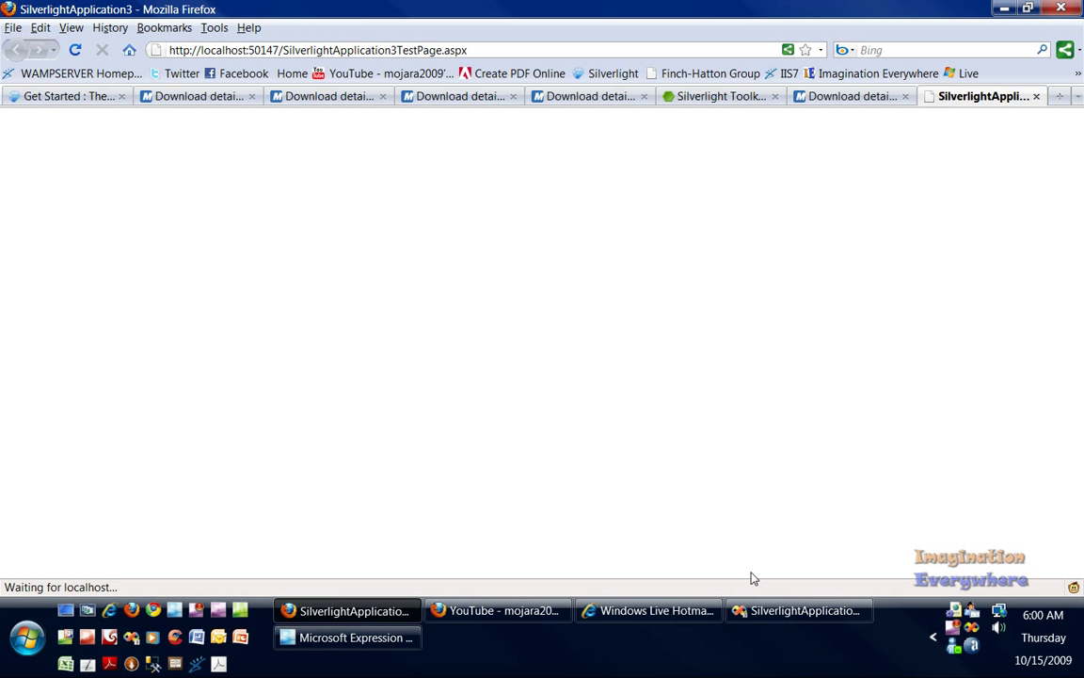
{"action": "mouse_move", "coordinate": [854, 658]}
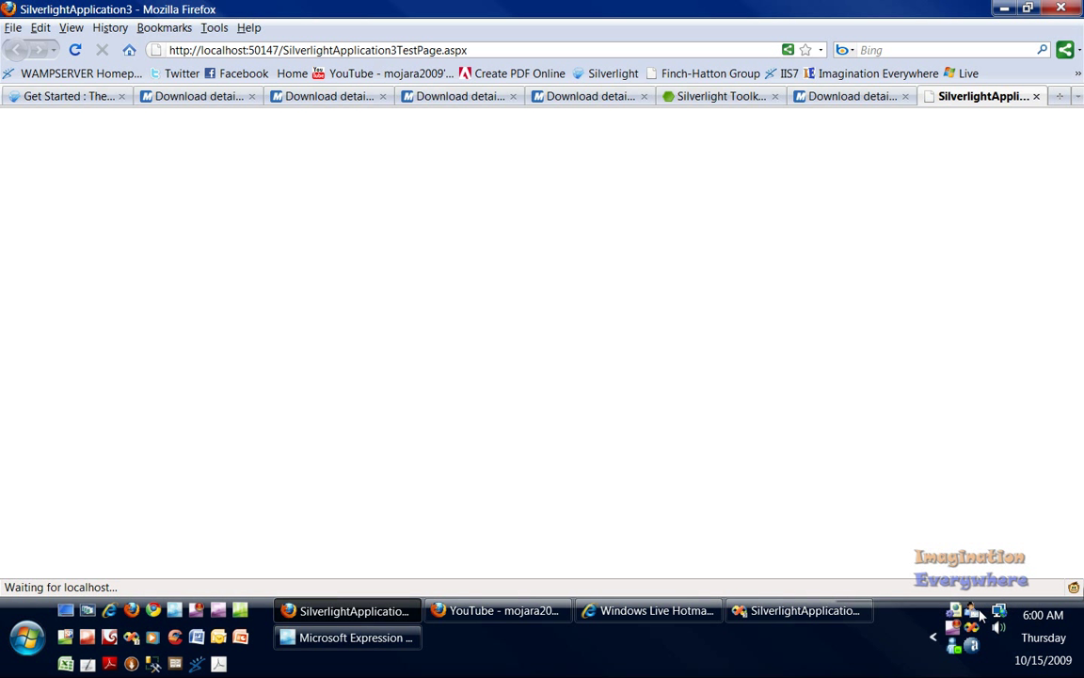
{"action": "mouse_move", "coordinate": [953, 627]}
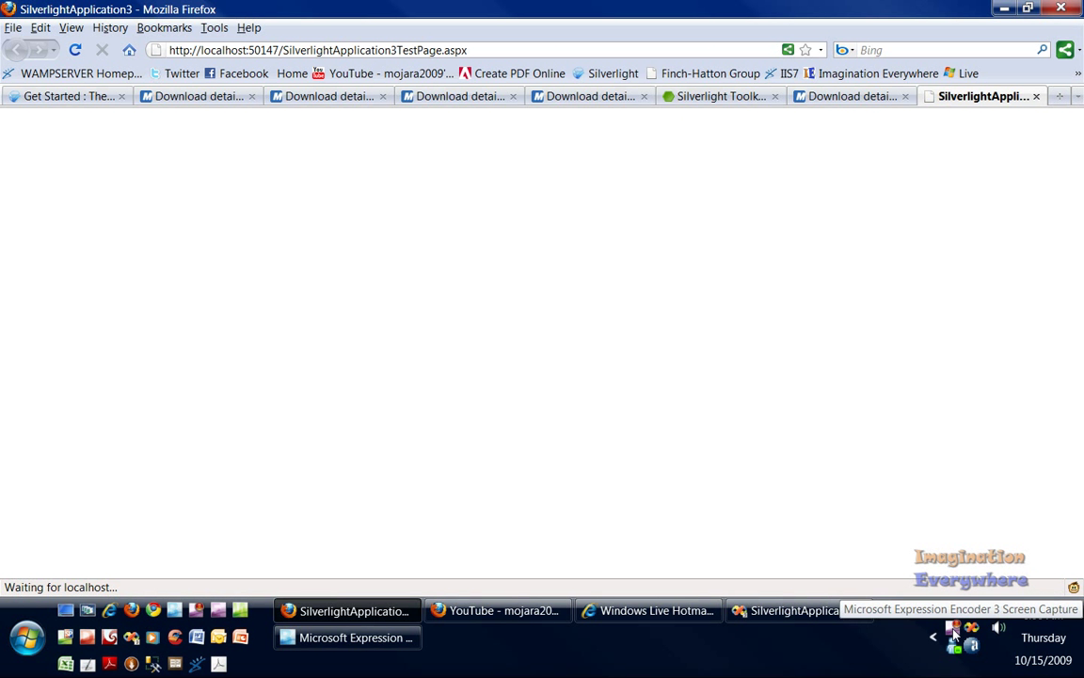
{"action": "left_click", "coordinate": [954, 627]}
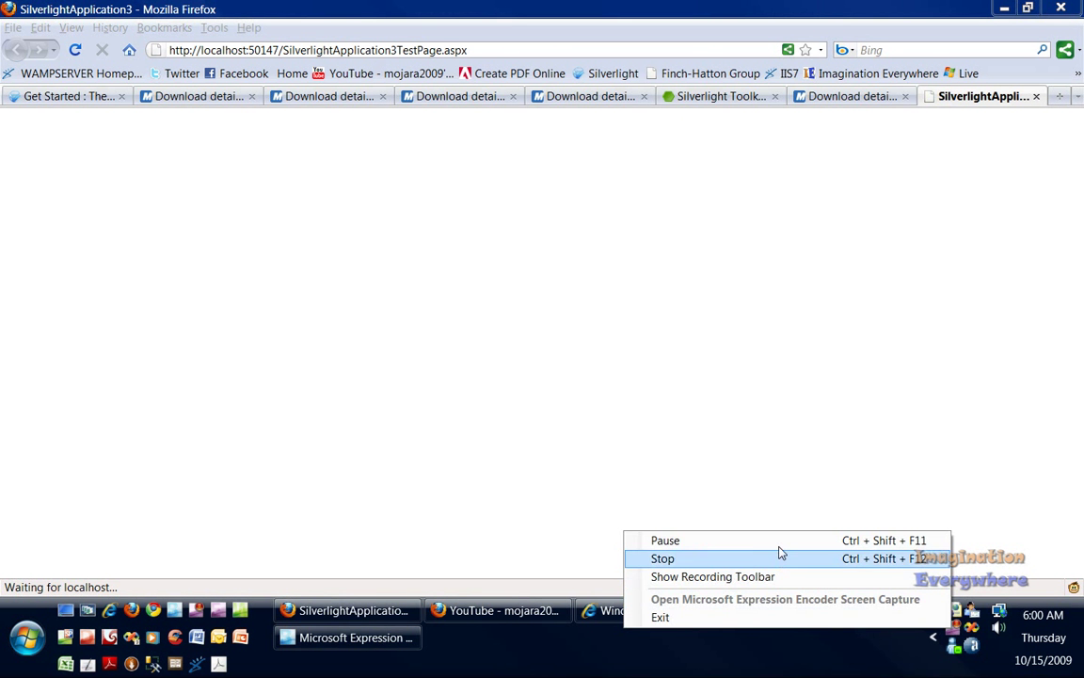
{"action": "left_click", "coordinate": [798, 611]}
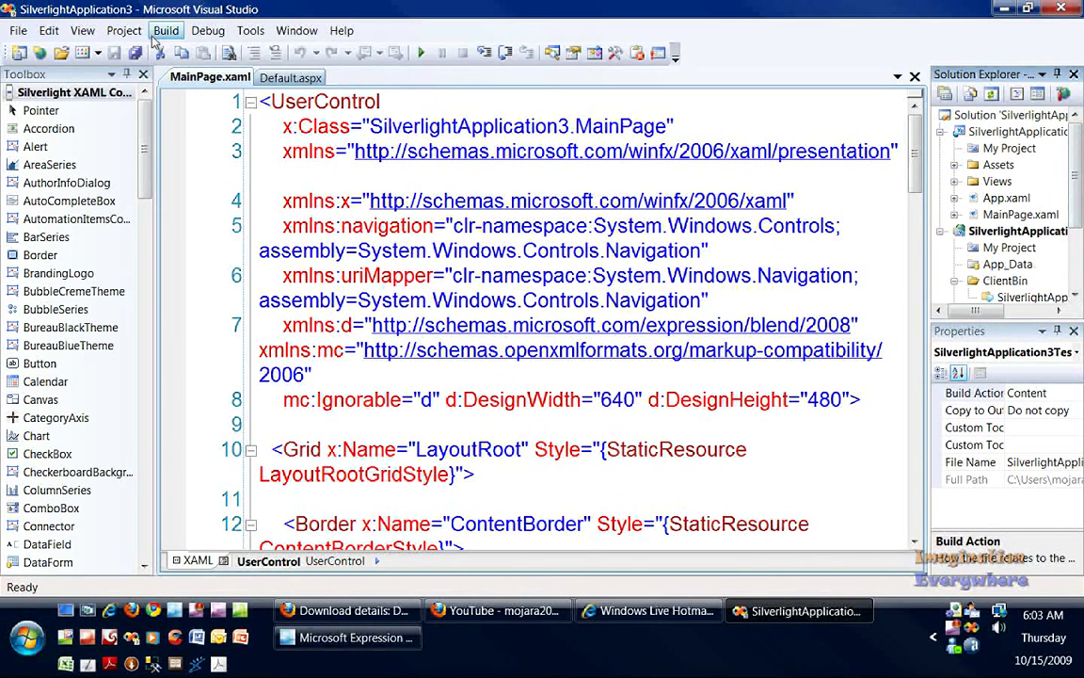
Step: Build the whole solution, then rerun it so the Home page renders in Firefox
{"action": "left_click", "coordinate": [165, 30]}
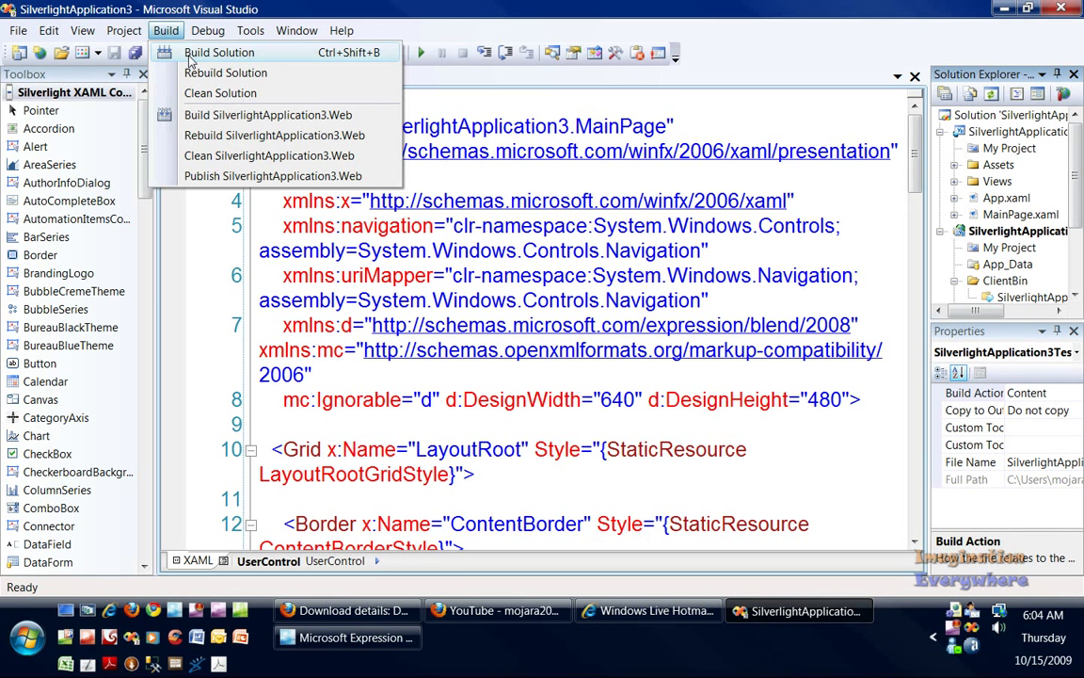
{"action": "left_click", "coordinate": [219, 51]}
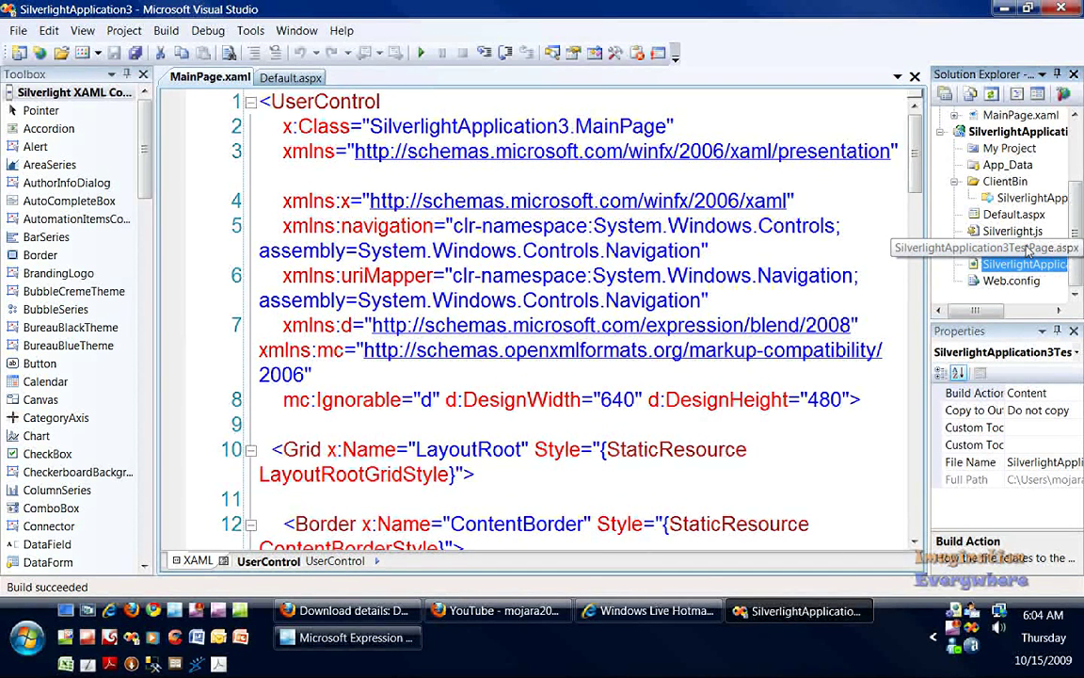
{"action": "right_click", "coordinate": [1024, 264]}
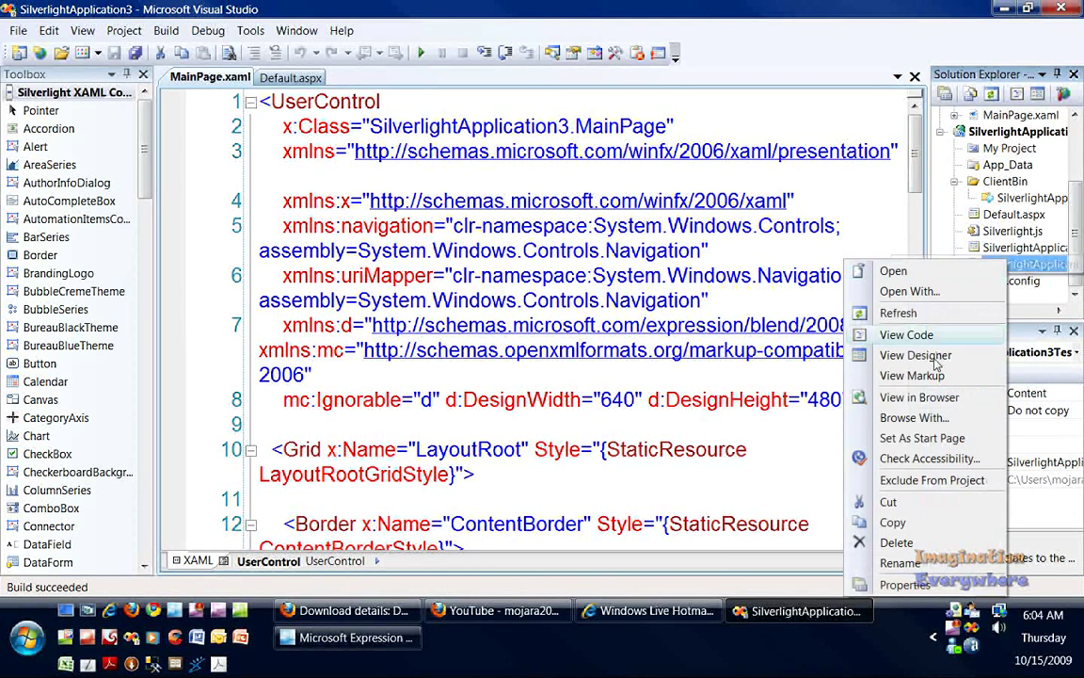
{"action": "mouse_move", "coordinate": [921, 438]}
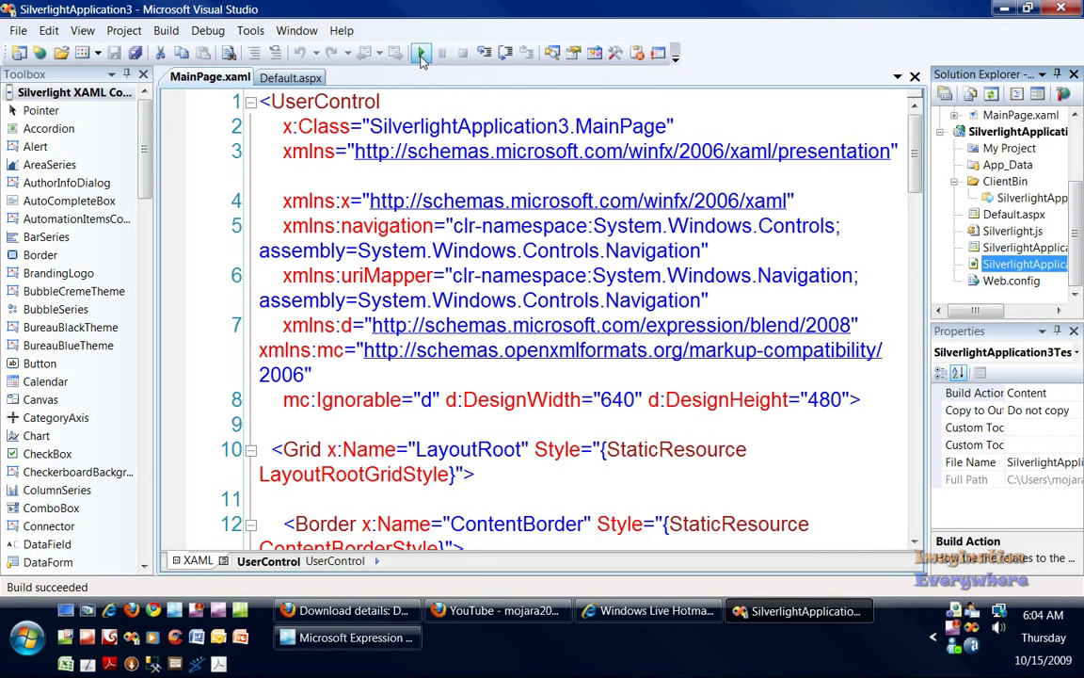
{"action": "left_click", "coordinate": [421, 53]}
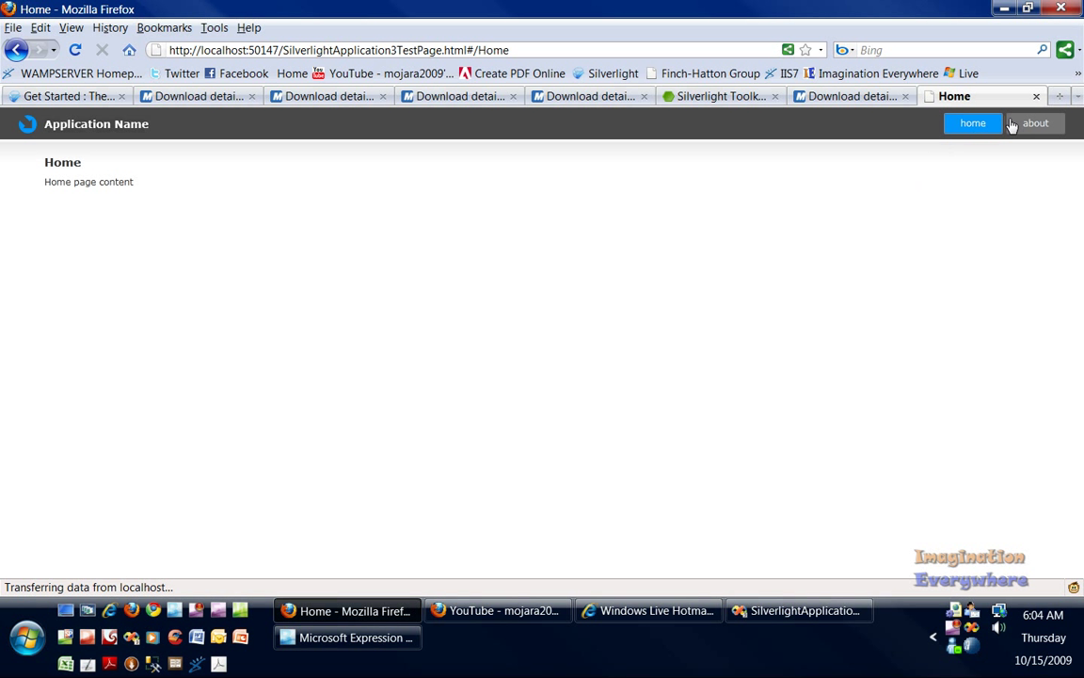
Step: Switch the running app from About to Home and back to About to test navigation
{"action": "left_click", "coordinate": [1034, 123]}
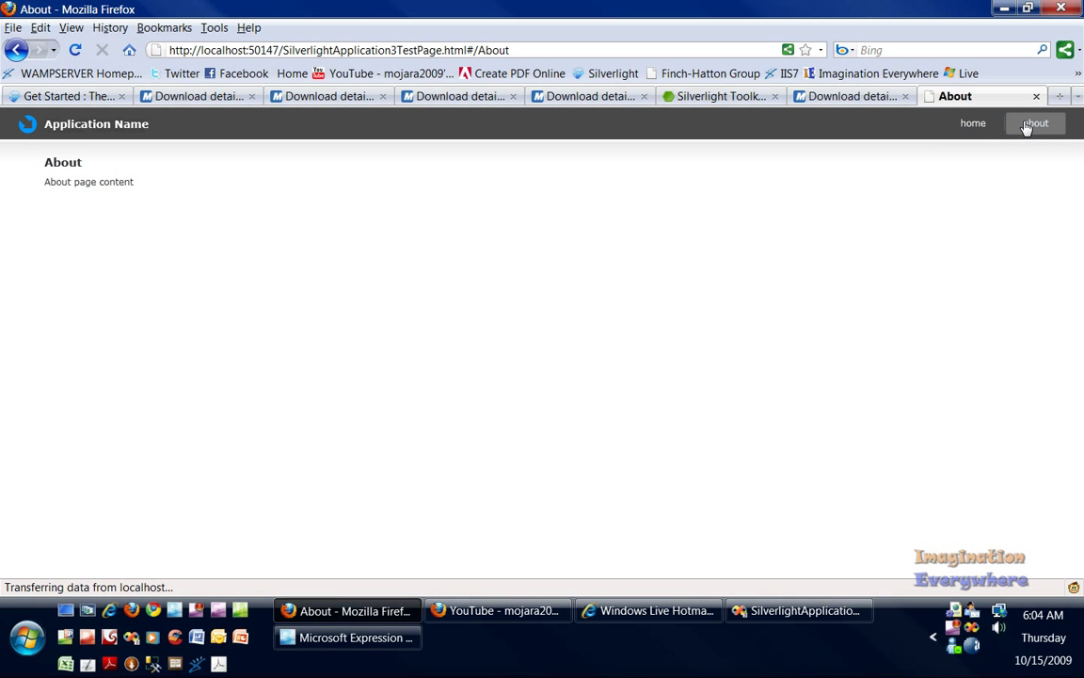
{"action": "left_click", "coordinate": [972, 123]}
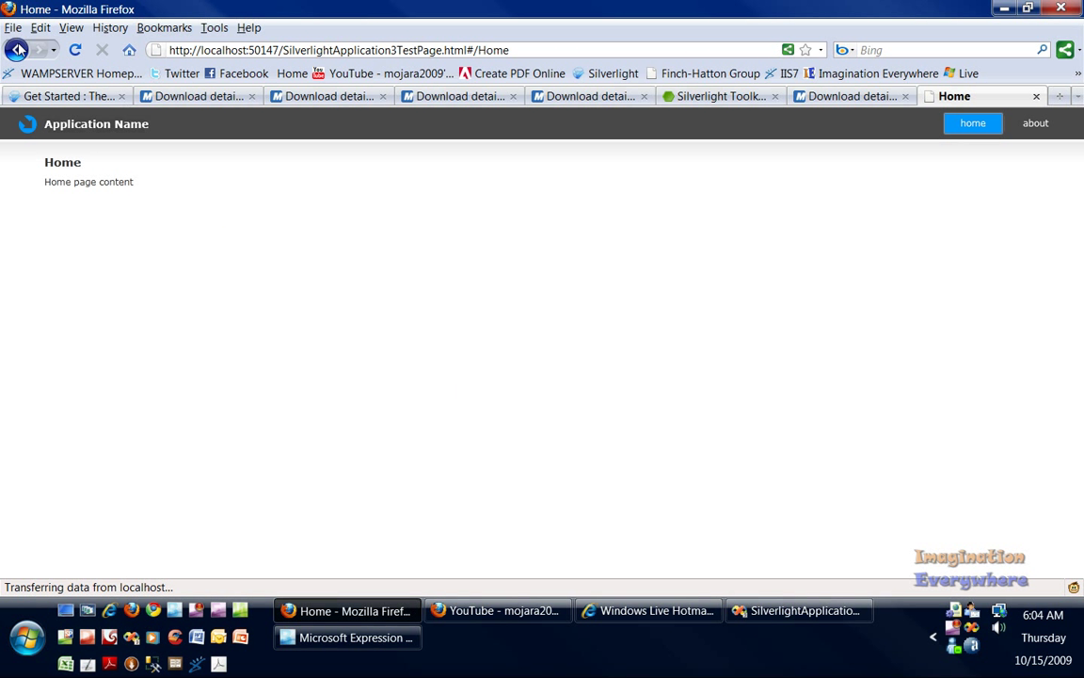
{"action": "left_click", "coordinate": [1035, 123]}
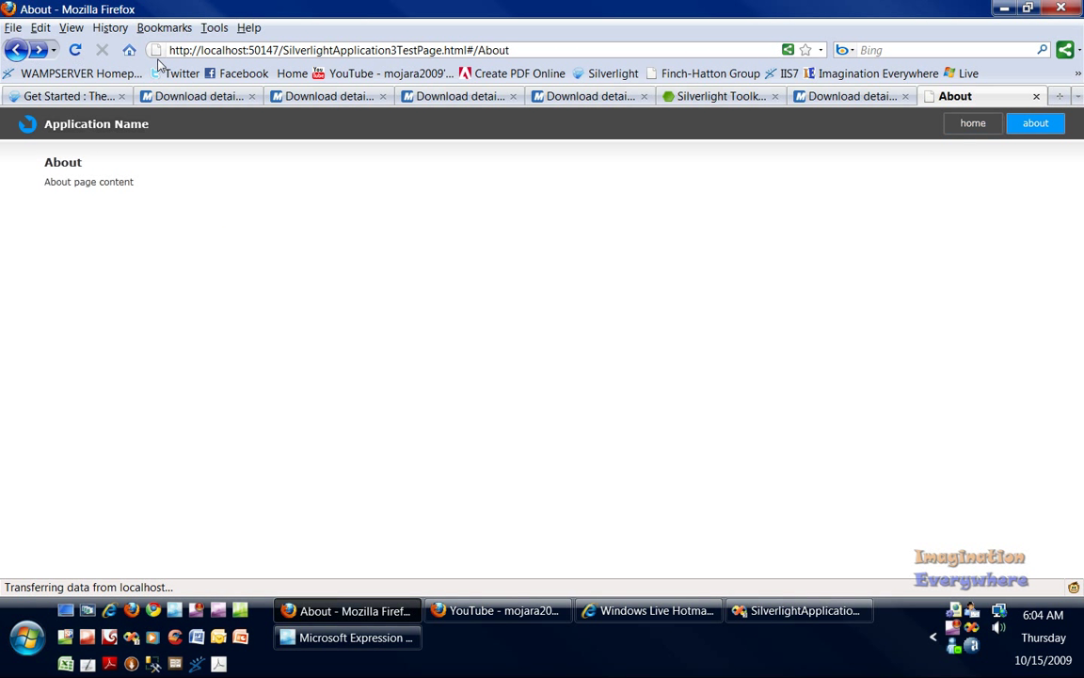
{"action": "mouse_move", "coordinate": [787, 171]}
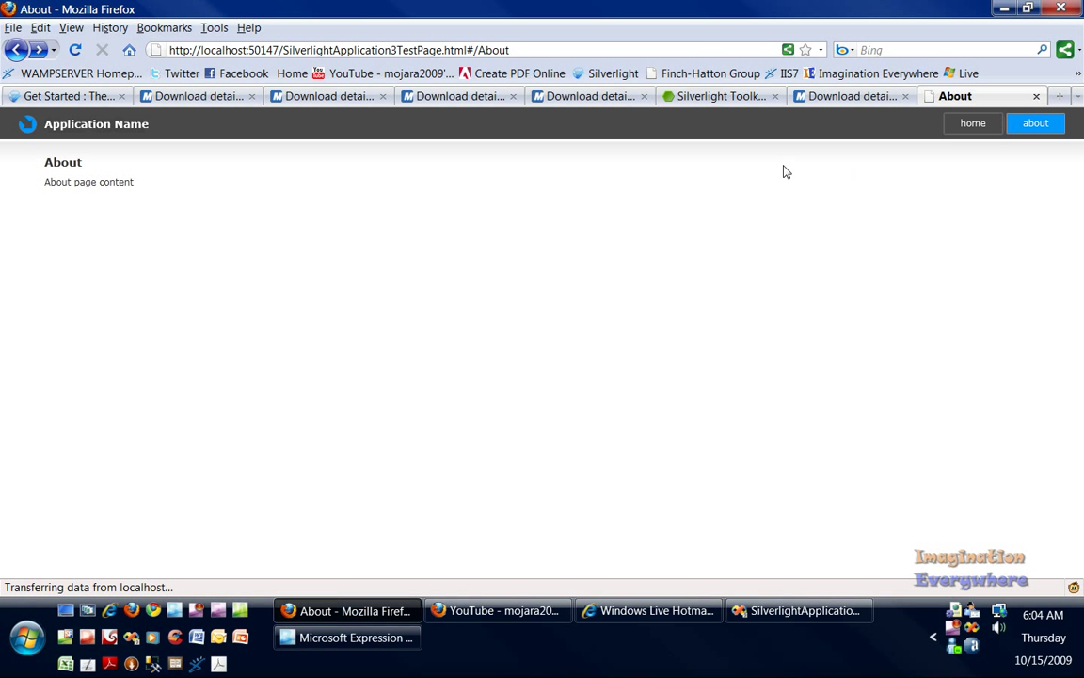
{"action": "mouse_move", "coordinate": [899, 173]}
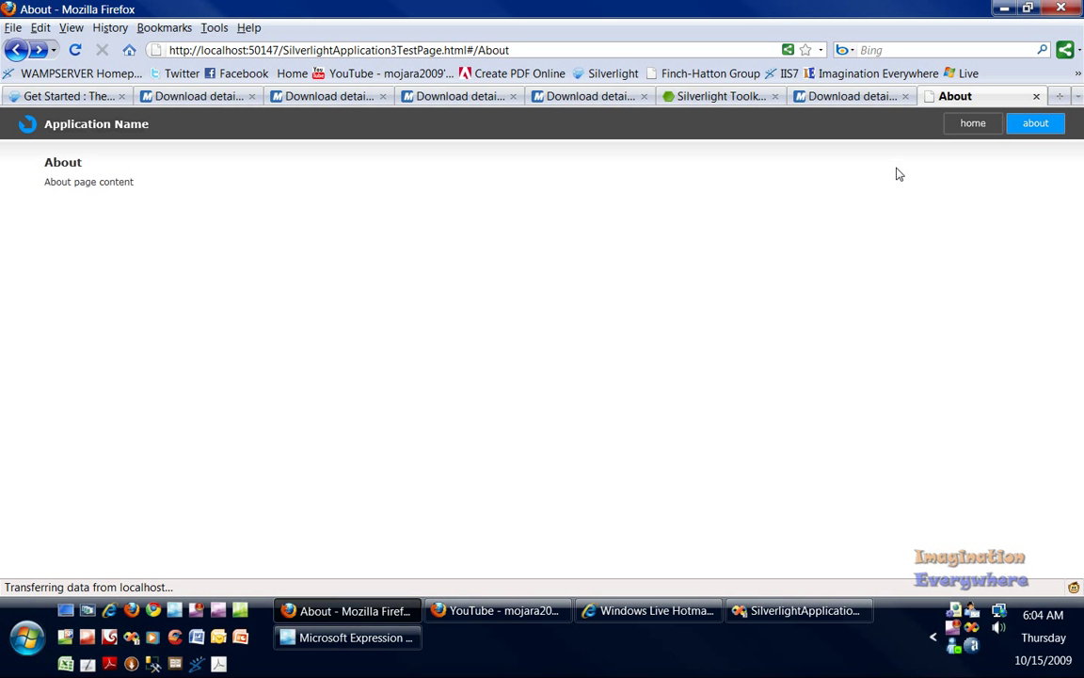
{"action": "mouse_move", "coordinate": [677, 163]}
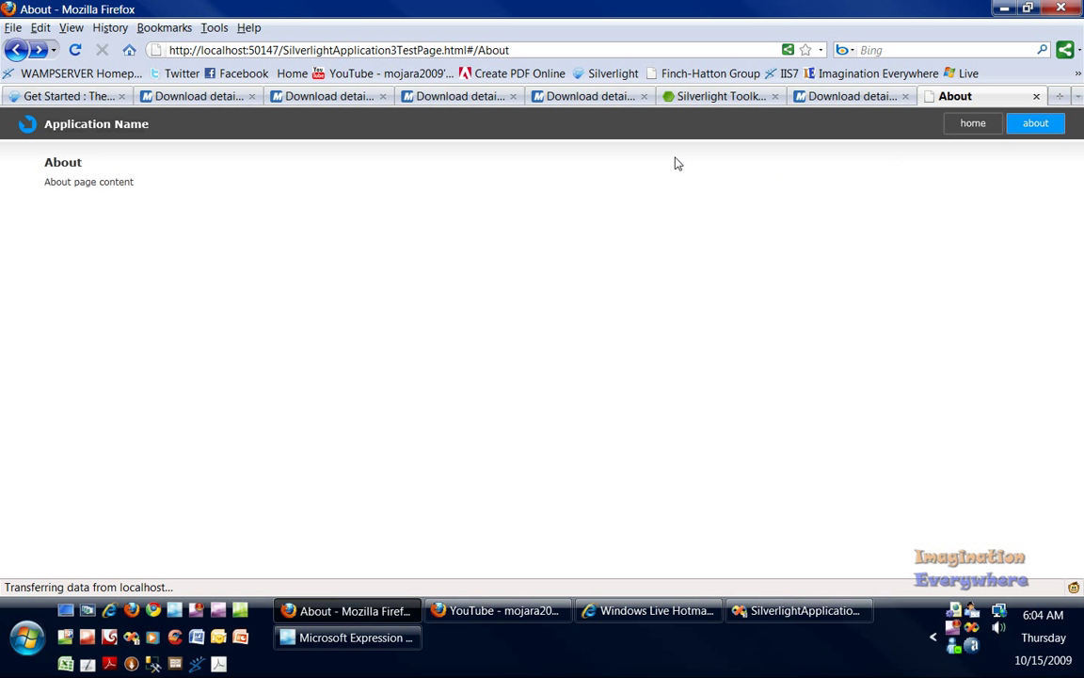
{"action": "mouse_move", "coordinate": [951, 319]}
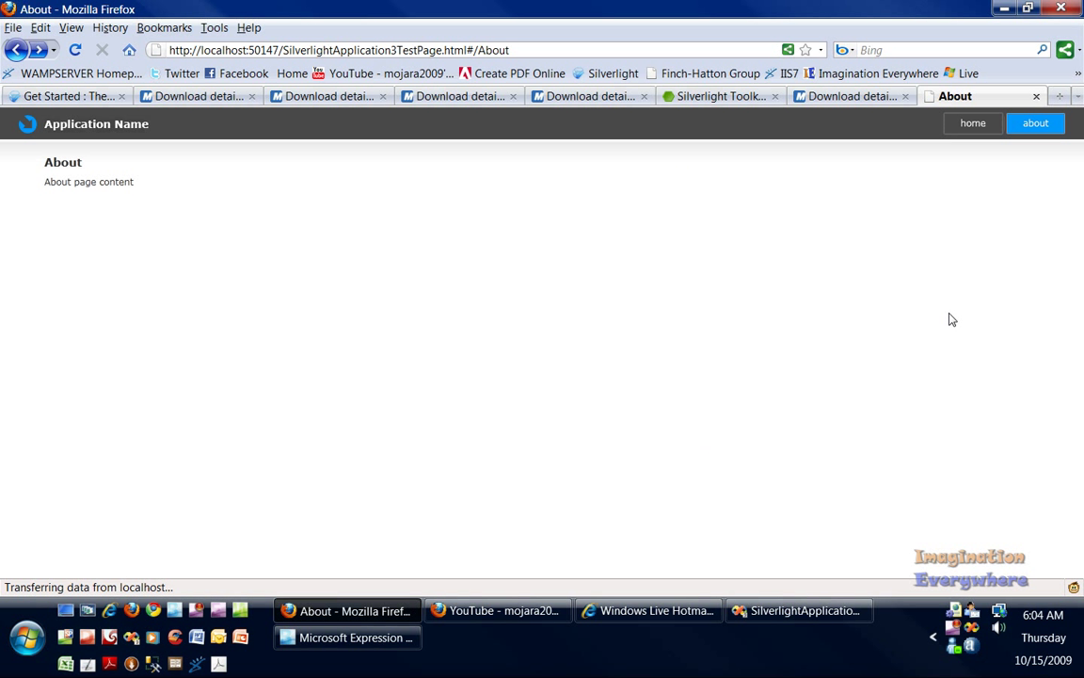
{"action": "mouse_move", "coordinate": [953, 630]}
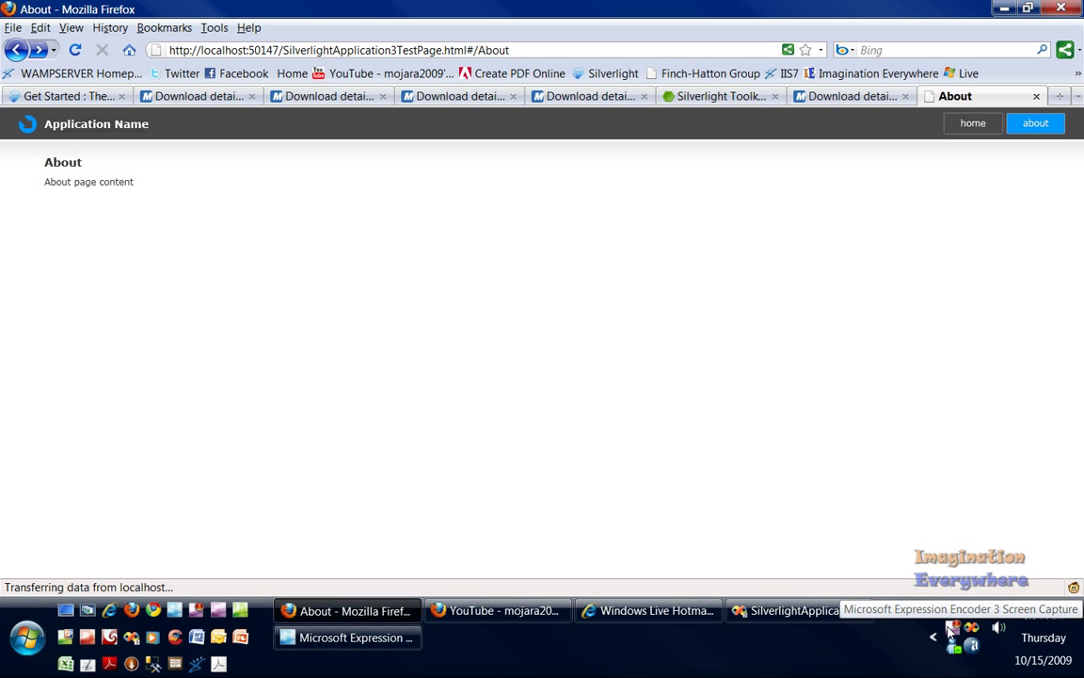